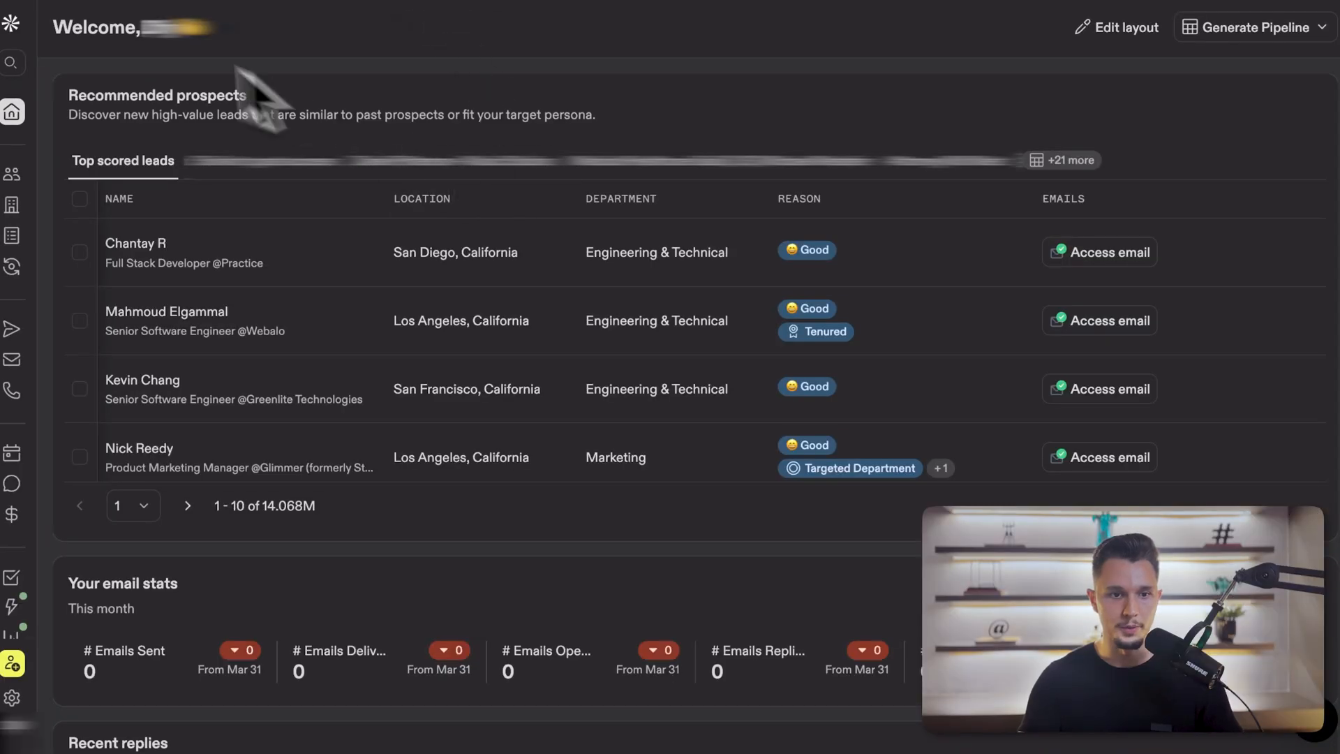
# Step: Filter the People search by Job Titles to 'ceo', narrowing results to about 3.4 million contacts
pyautogui.click(12, 173)
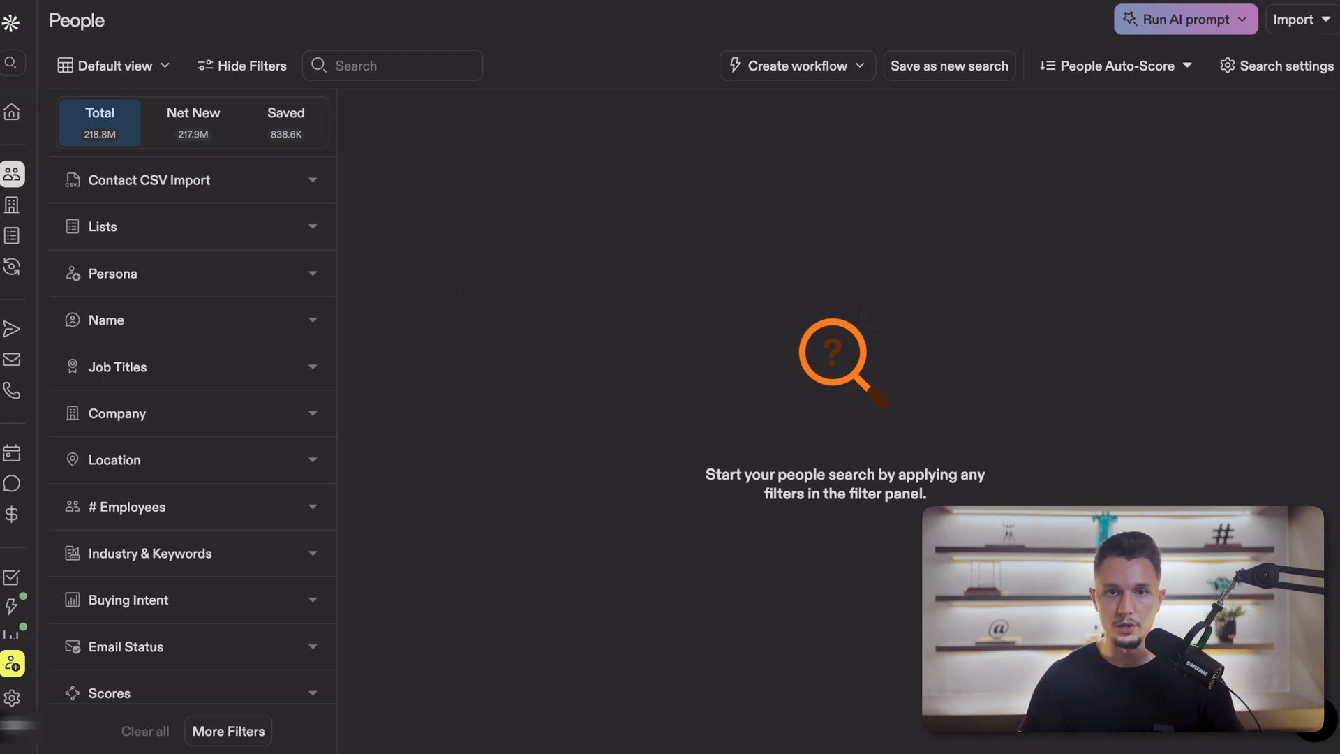
pyautogui.scroll(-3)
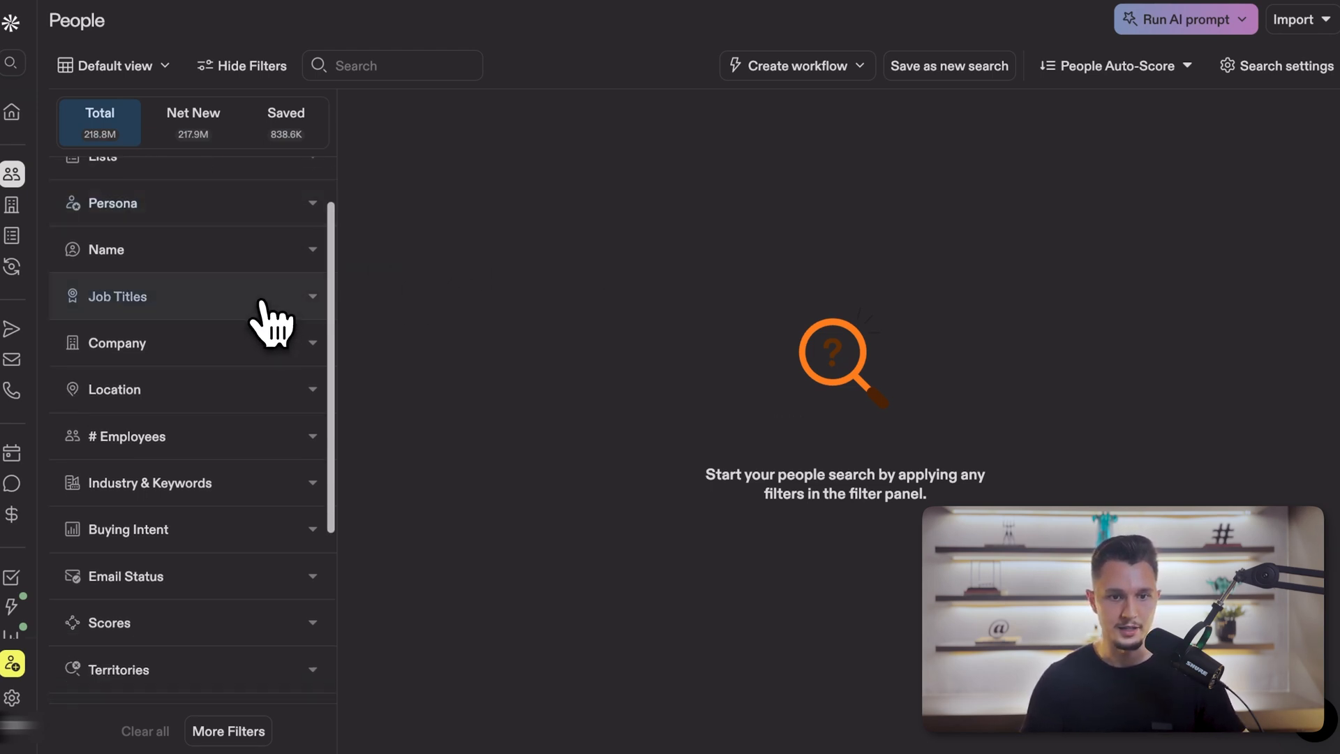
pyautogui.click(117, 296)
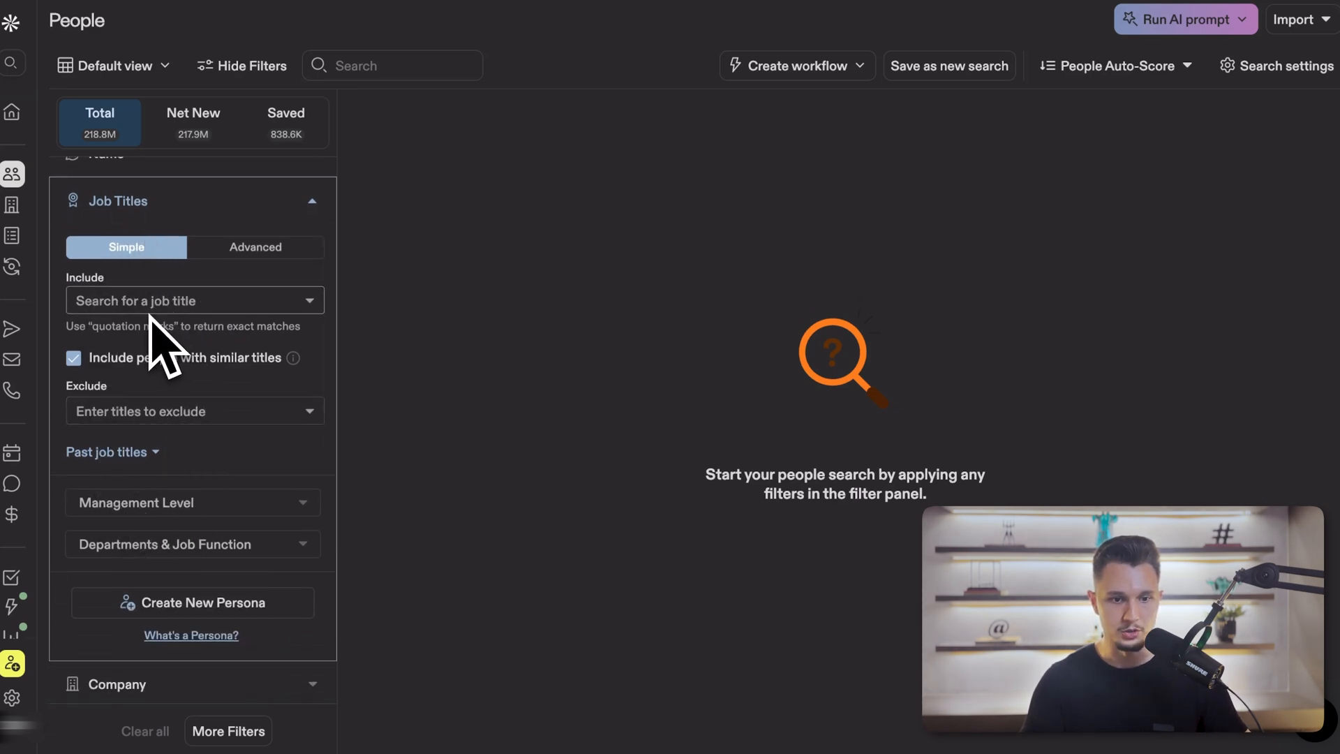
pyautogui.write('ceo')
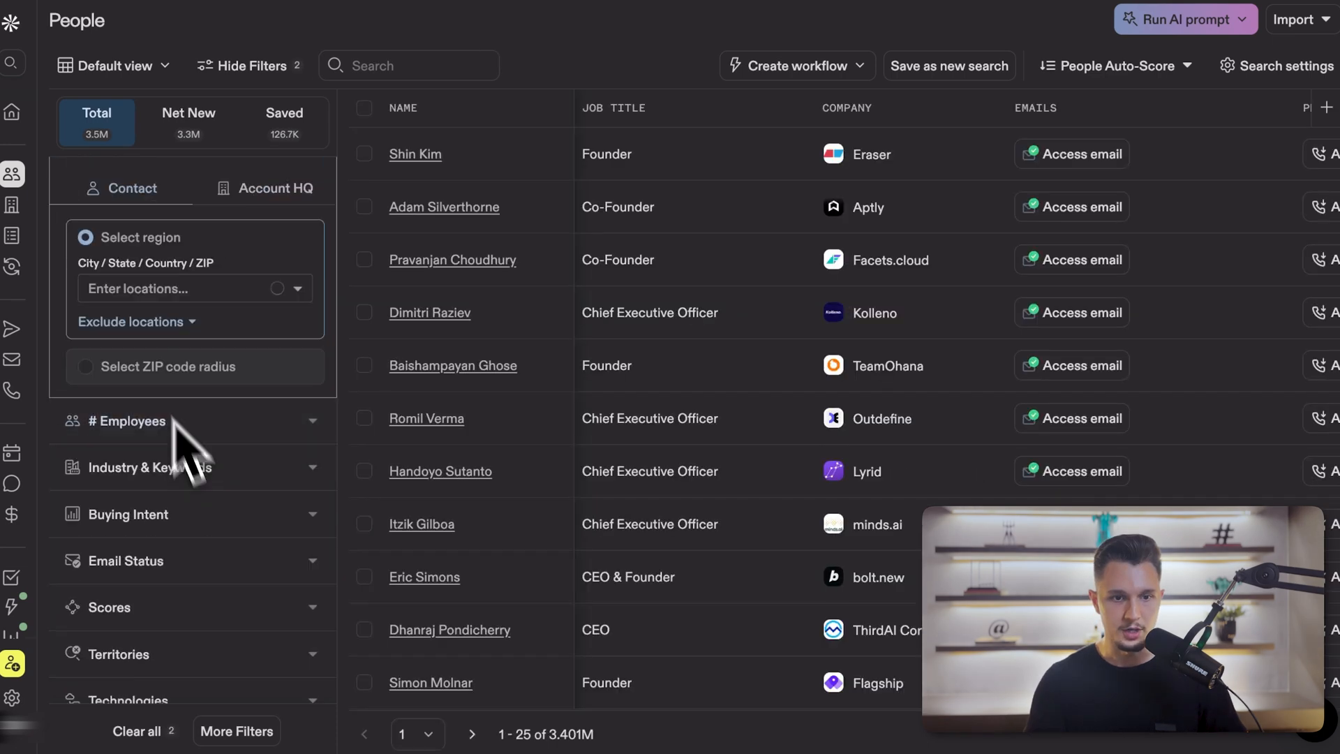
# Step: Add two # Employees company-size ranges to narrow the CEO search toward 4,749 people
pyautogui.click(186, 289)
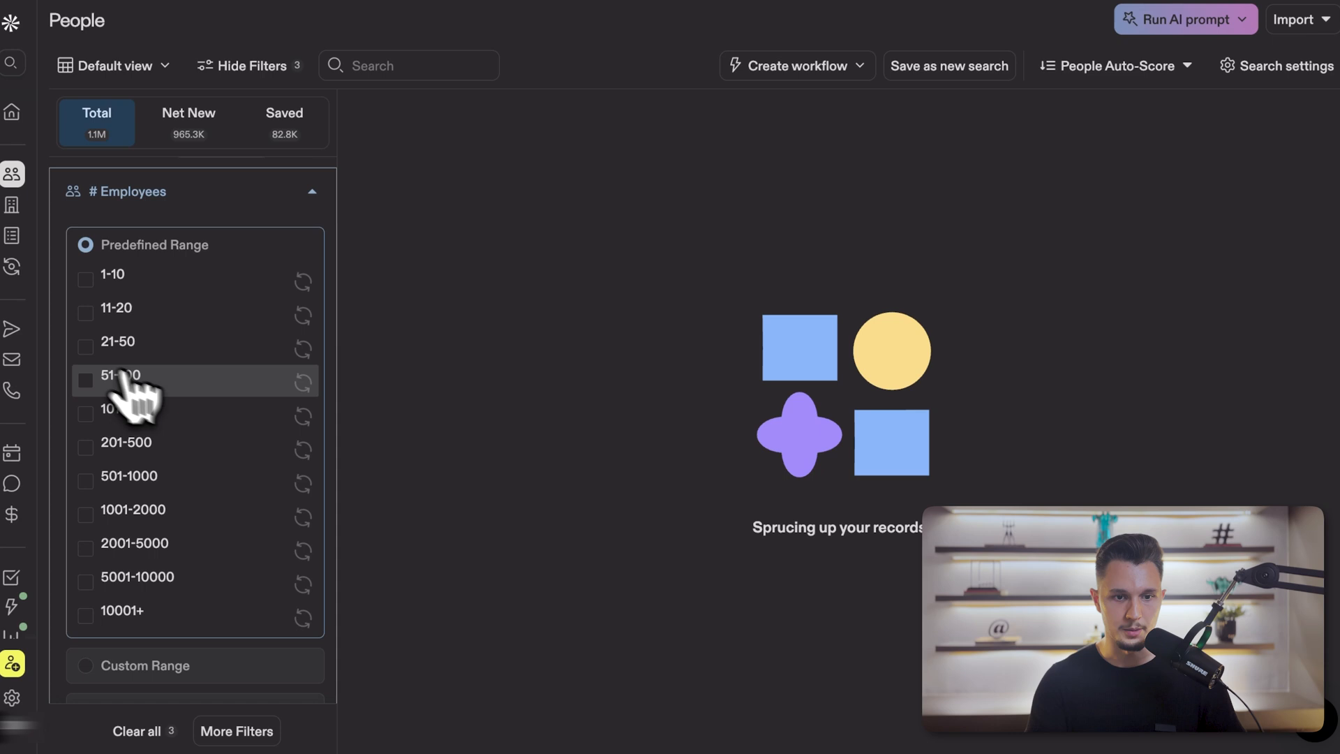
pyautogui.click(120, 378)
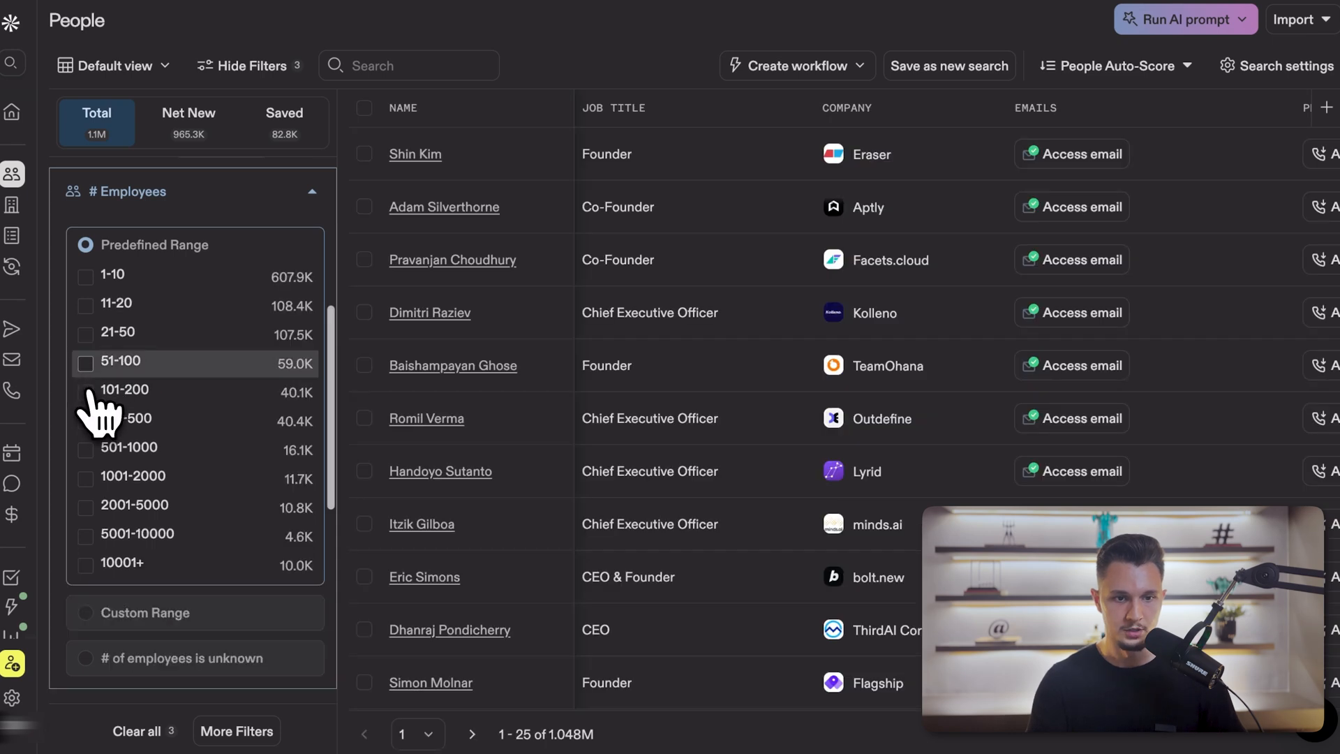
pyautogui.click(85, 363)
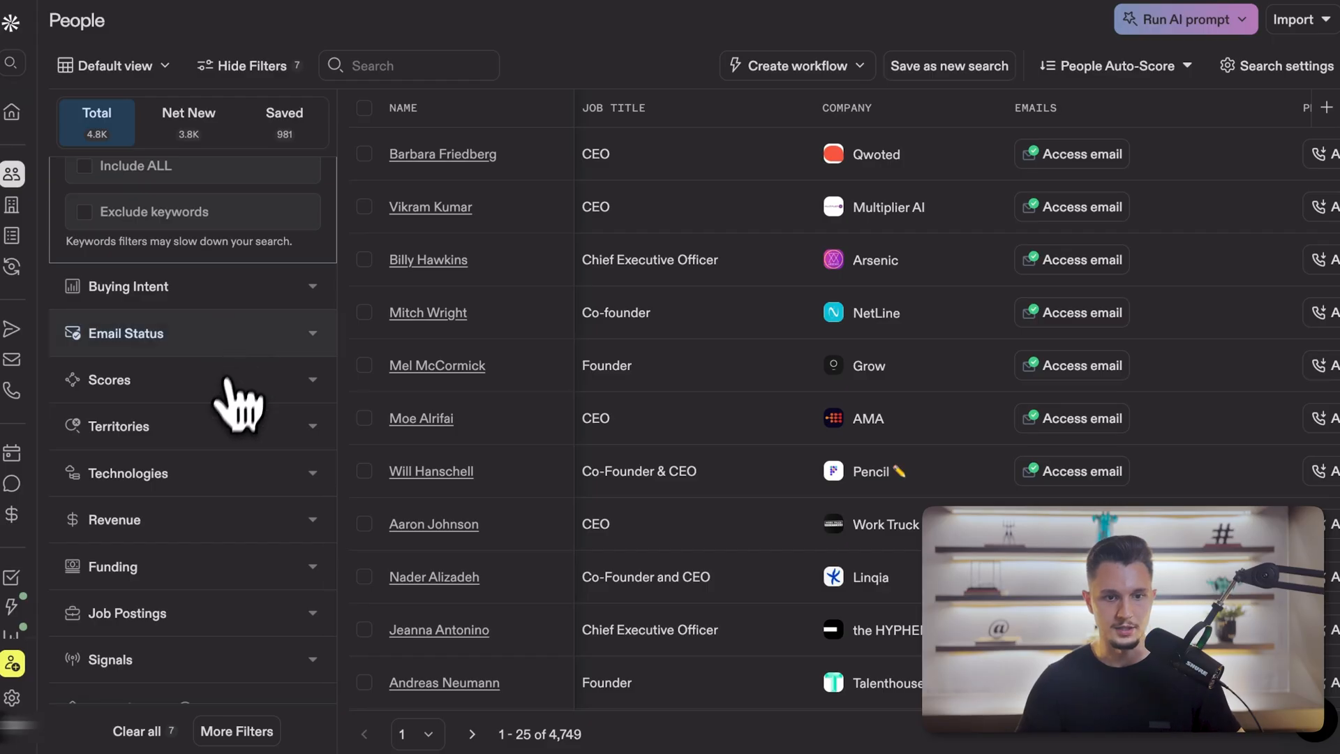
# Step: Require Verified email status and WordPress.org under Technologies, leaving about 2,773 contacts
pyautogui.click(124, 333)
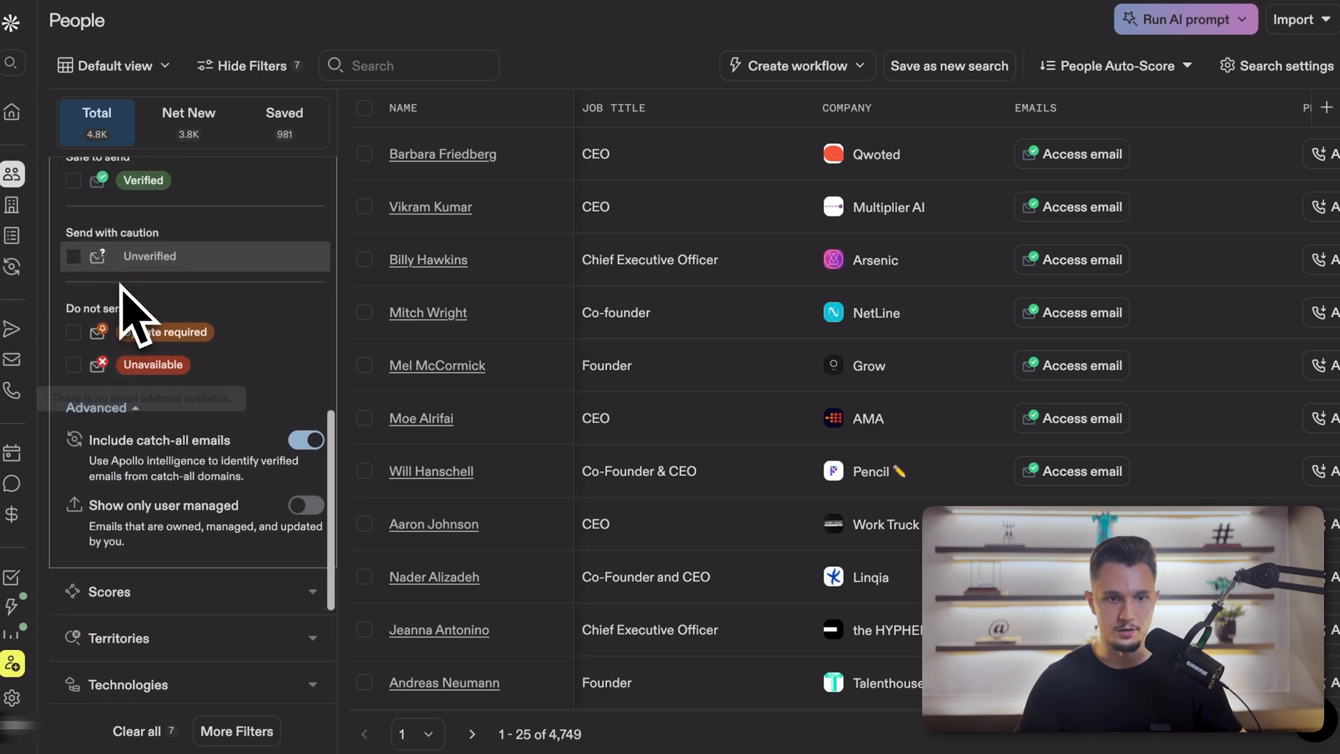
pyautogui.click(74, 180)
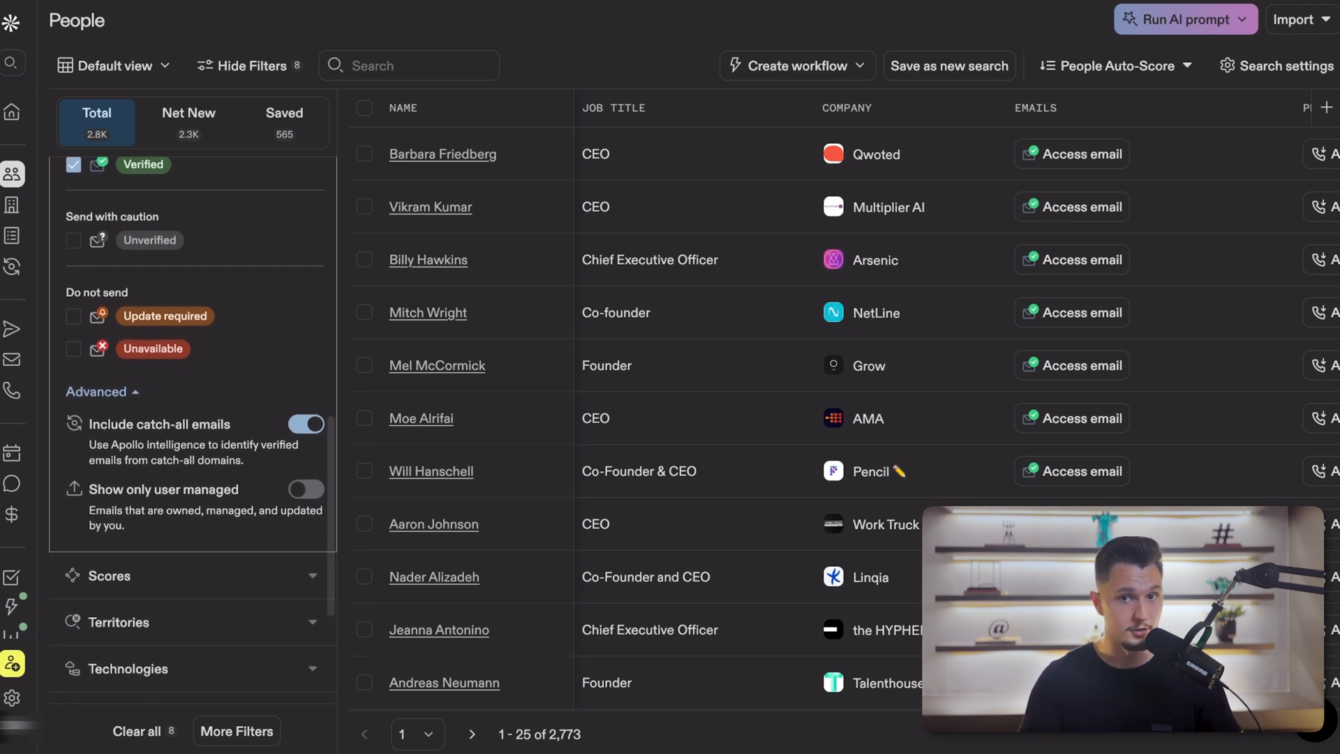
pyautogui.write('word')
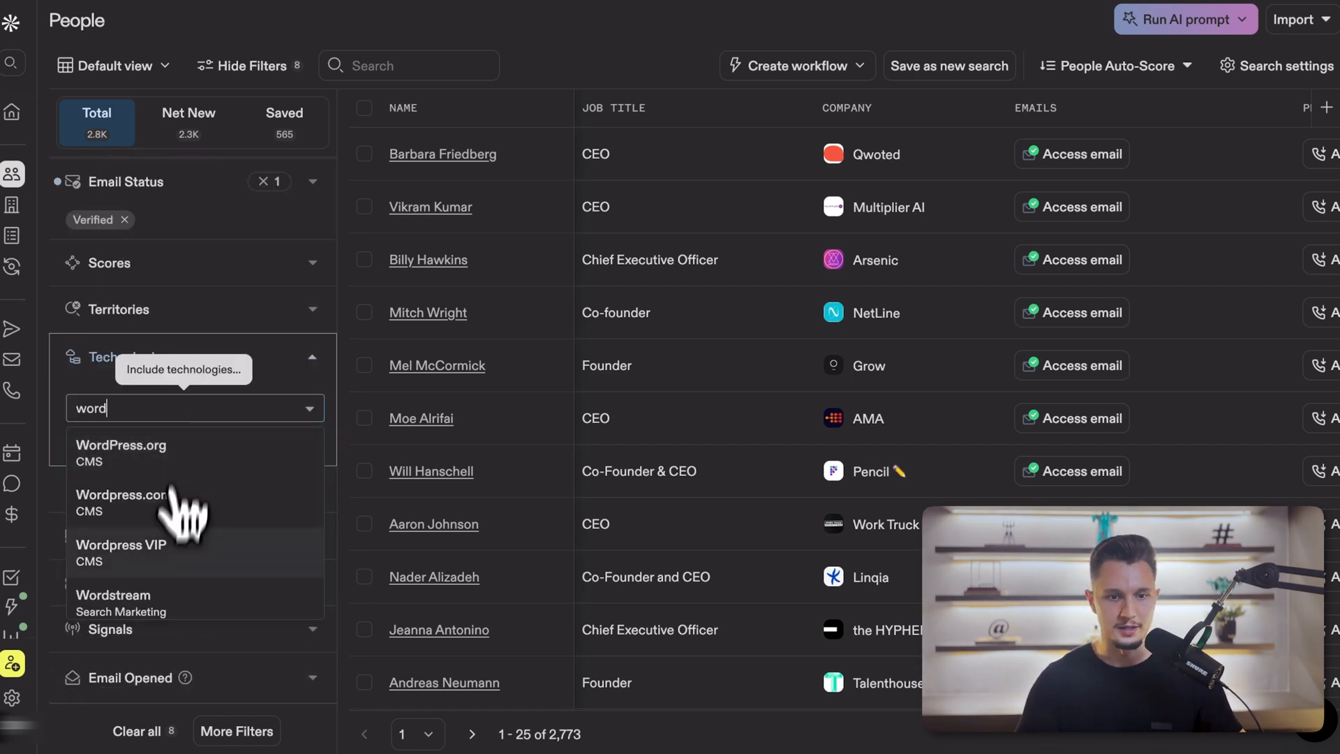
pyautogui.click(120, 444)
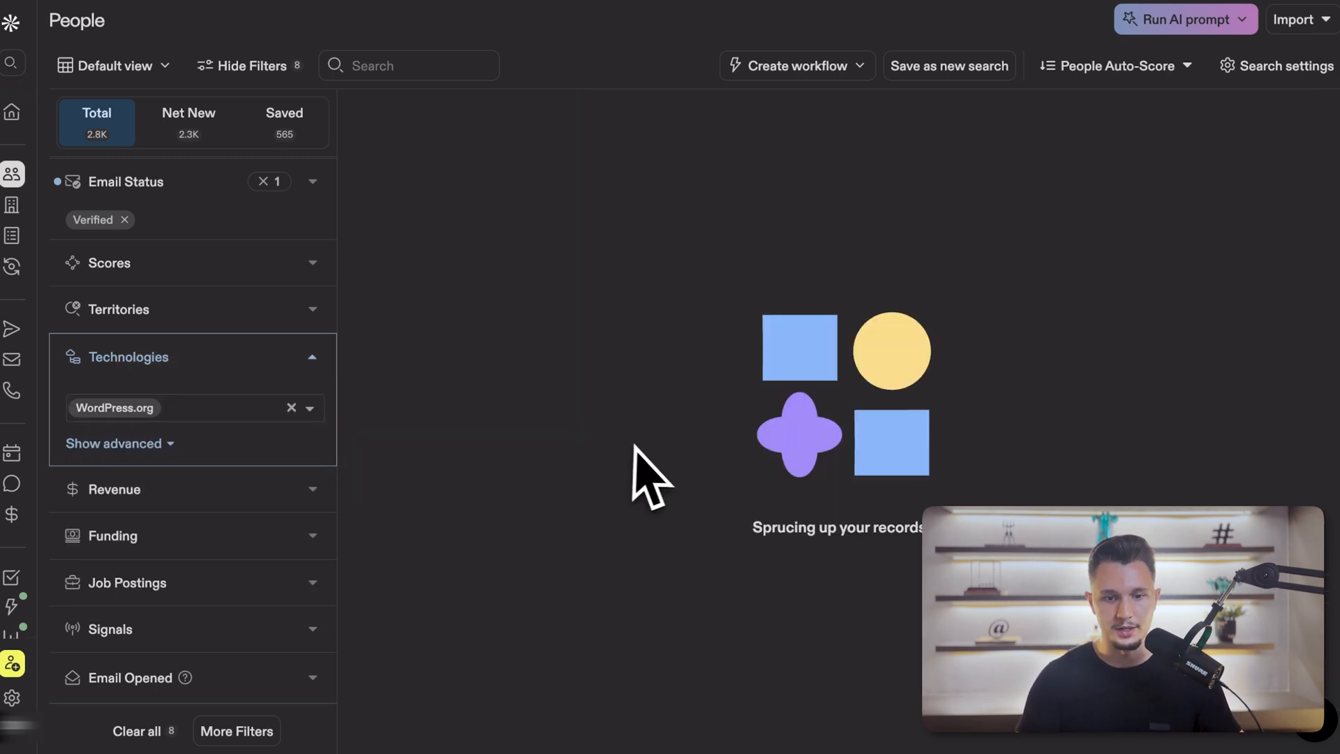
pyautogui.click(113, 407)
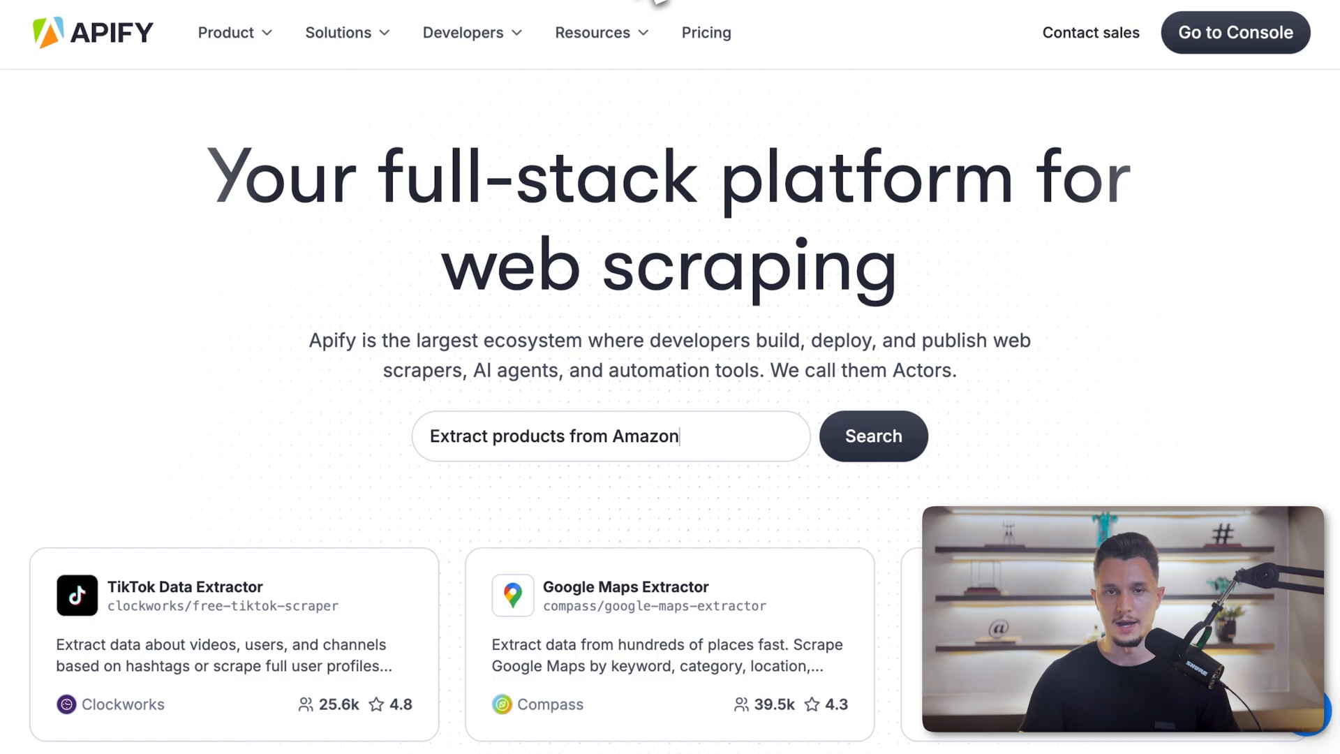
# Step: Search apify.com with a description starting 'I want' to find an Apollo scraper actor
pyautogui.write('I want')
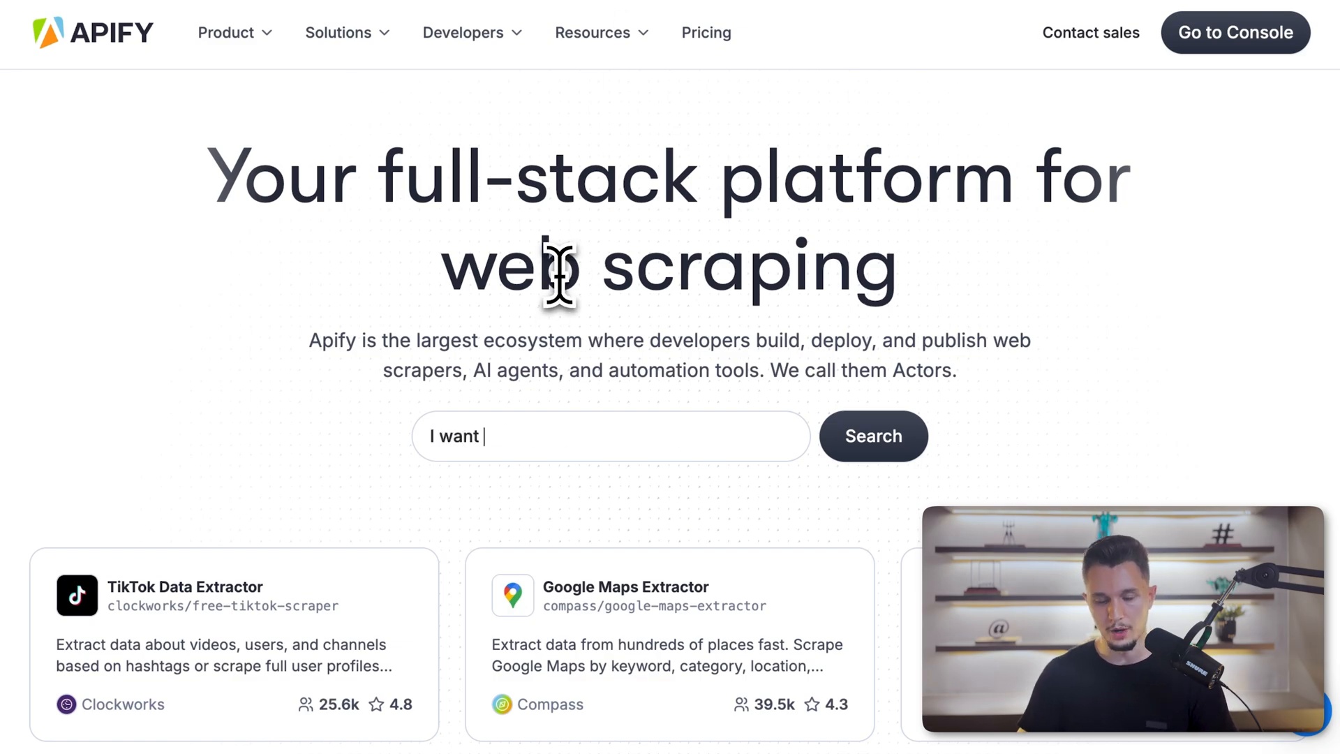
pyautogui.click(1233, 32)
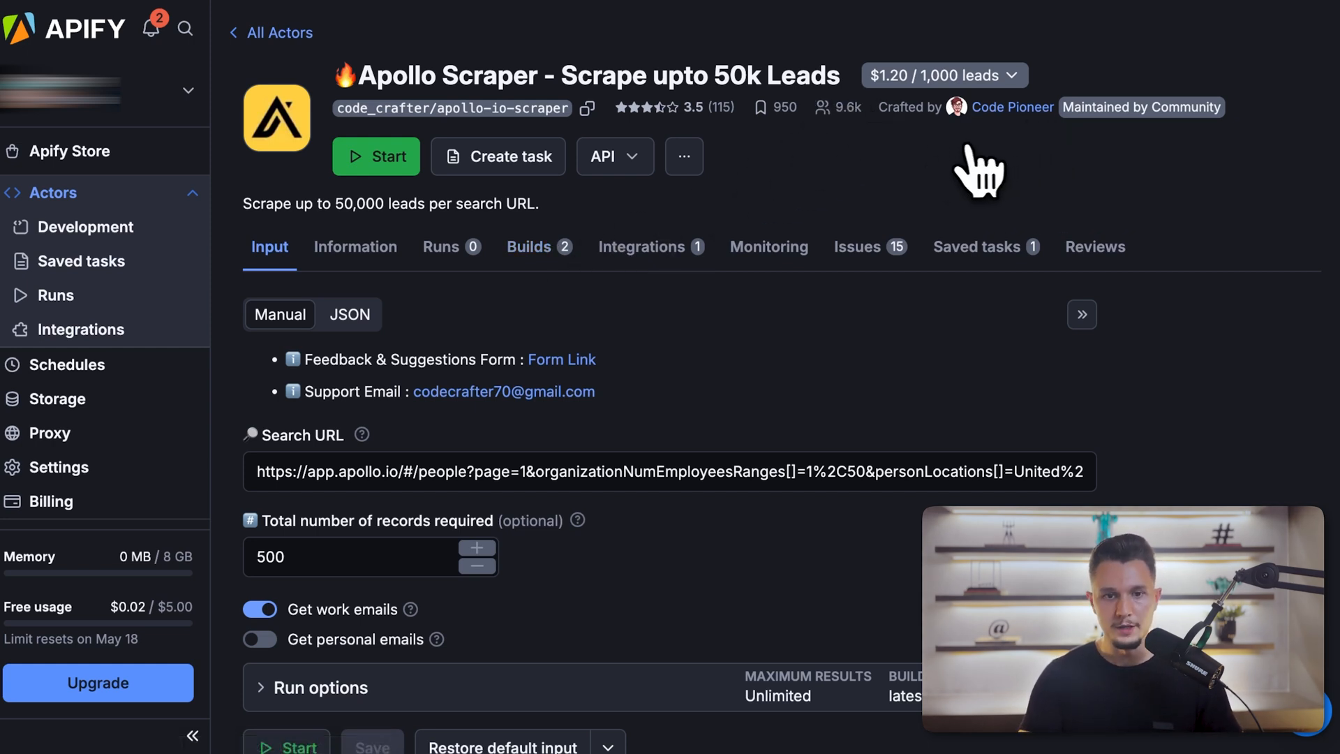
# Step: Paste the filtered Apollo people-search URL into the Apollo Scraper's Search URL input with 500 records
pyautogui.scroll(-3)
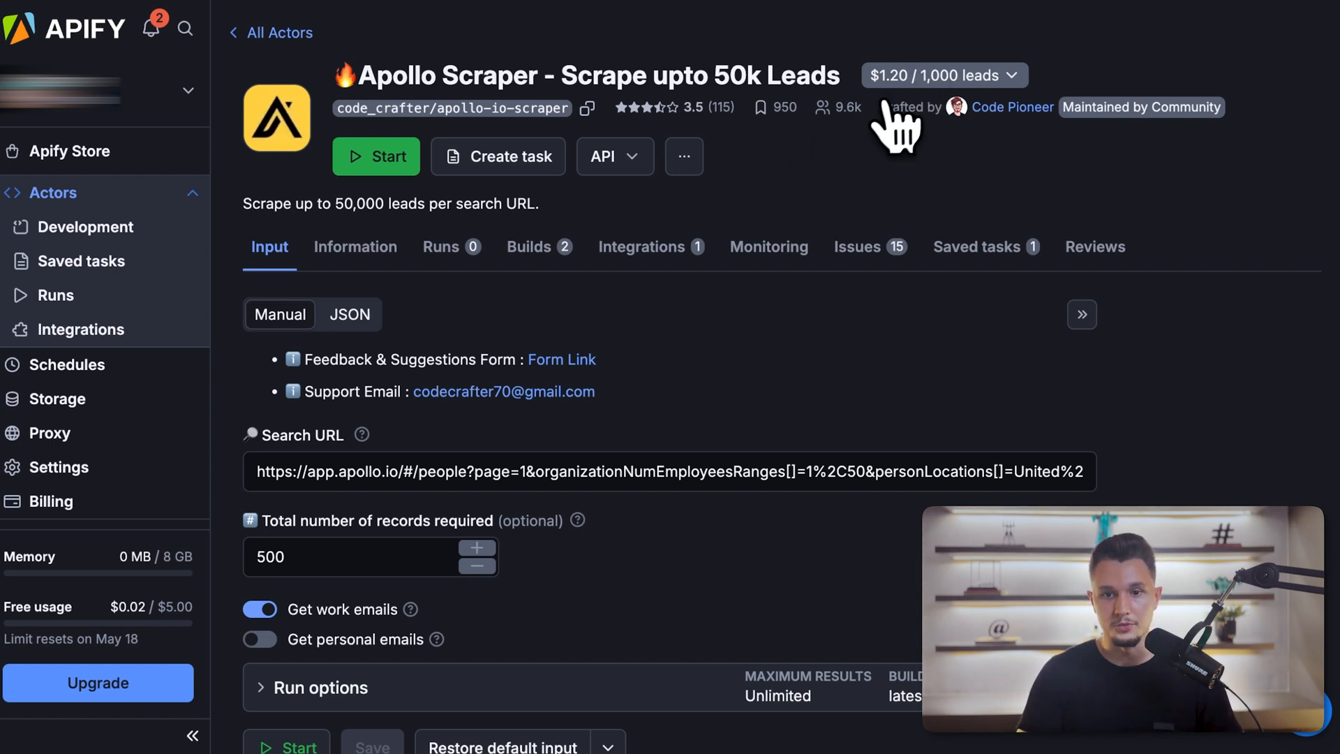
pyautogui.click(943, 76)
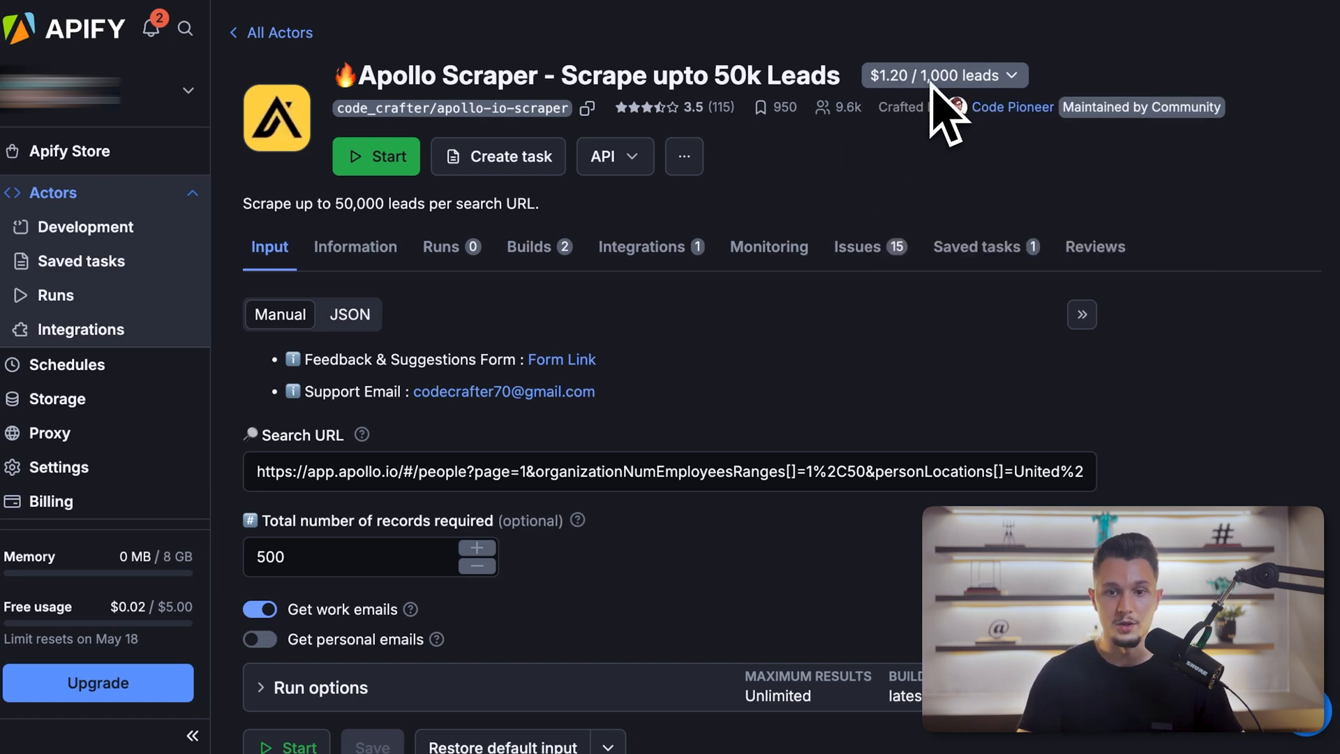
pyautogui.scroll(-3)
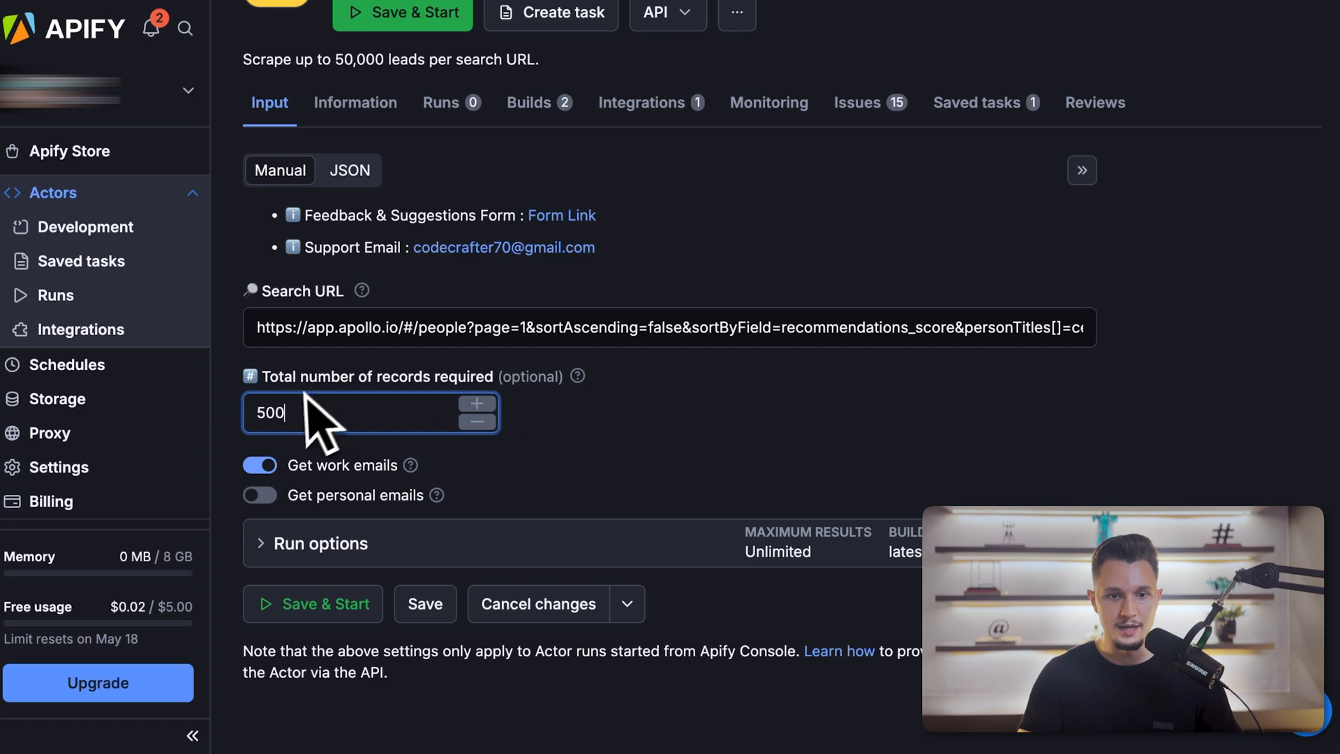
# Step: Set the record count to 1609, review memory in Run options, then Save & Start the scraper
pyautogui.tripleClick(298, 413)
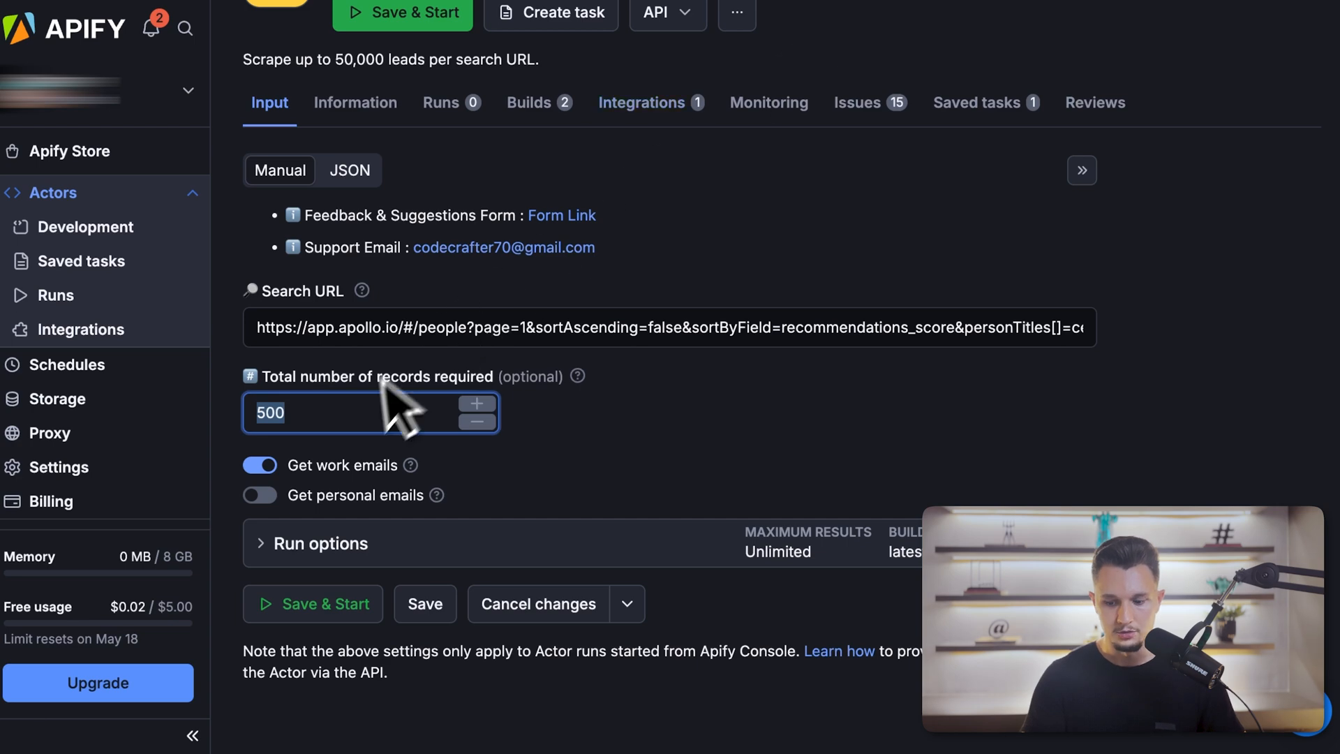
pyautogui.write('1609')
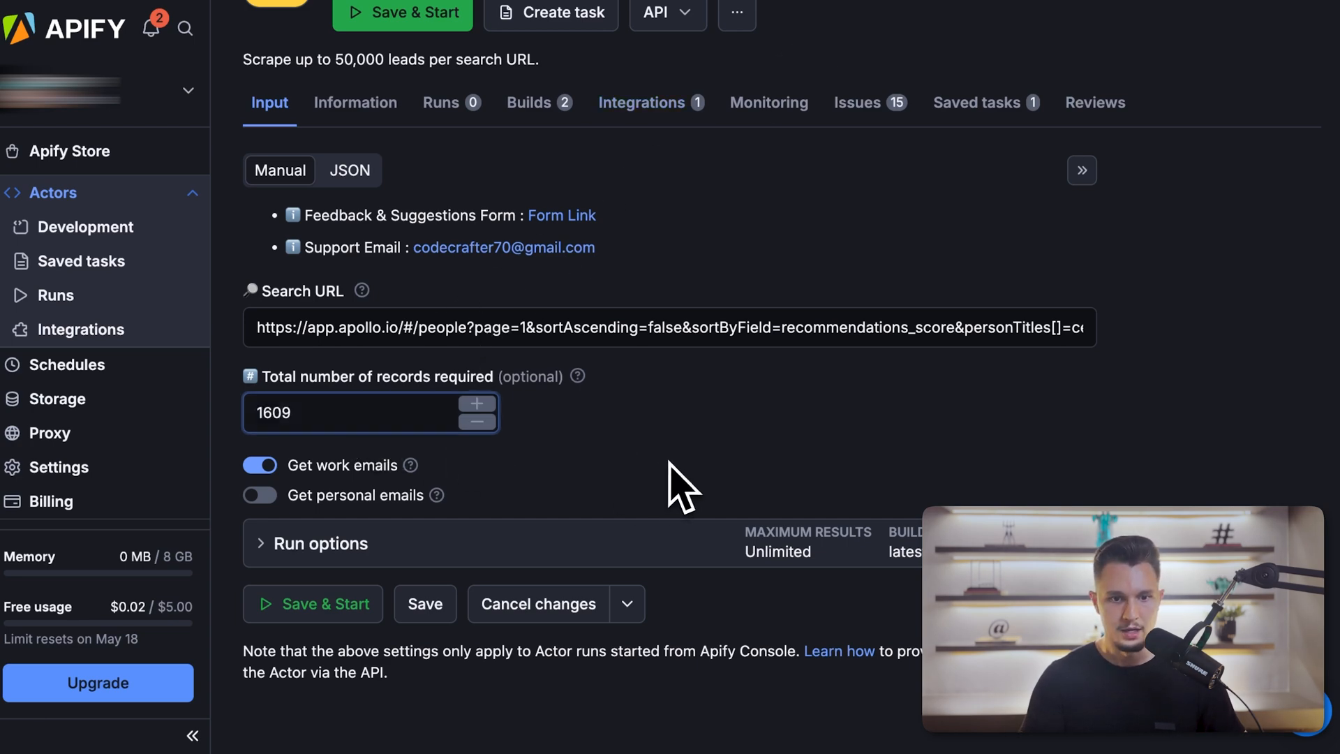
pyautogui.click(322, 543)
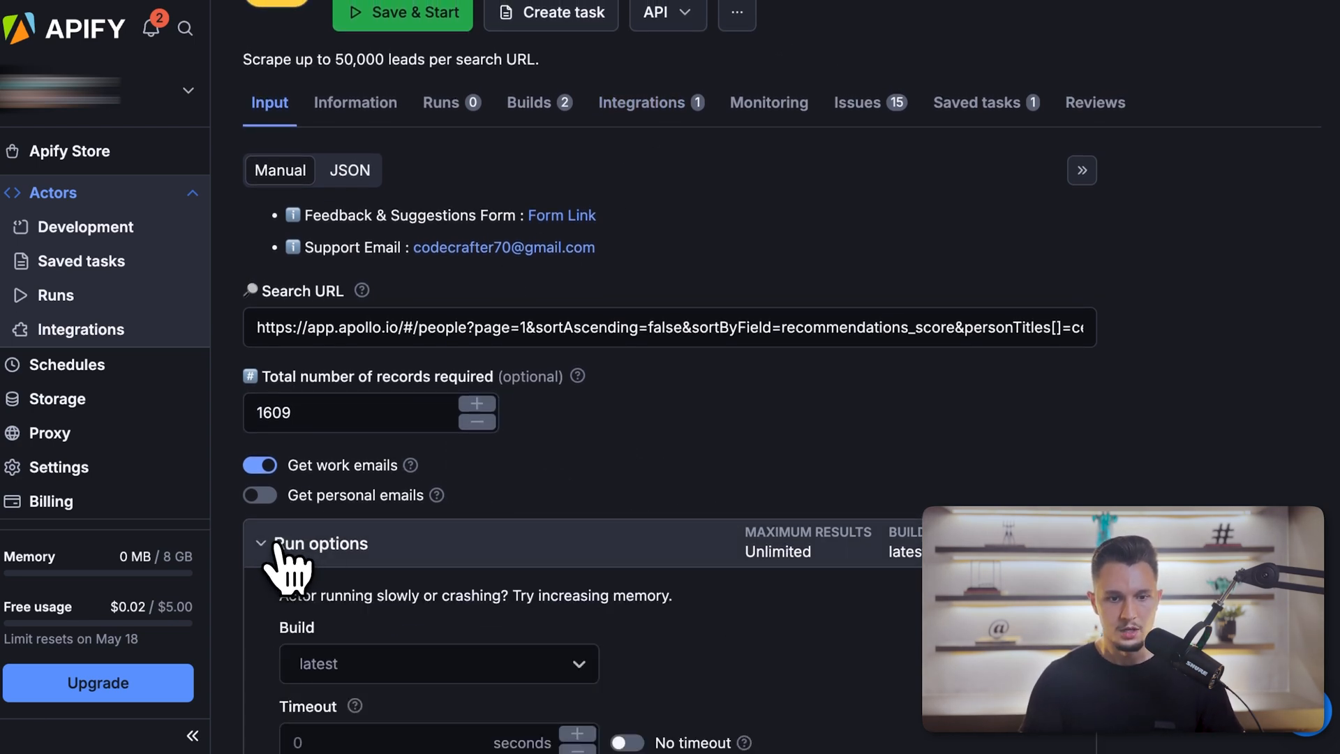
pyautogui.scroll(-3)
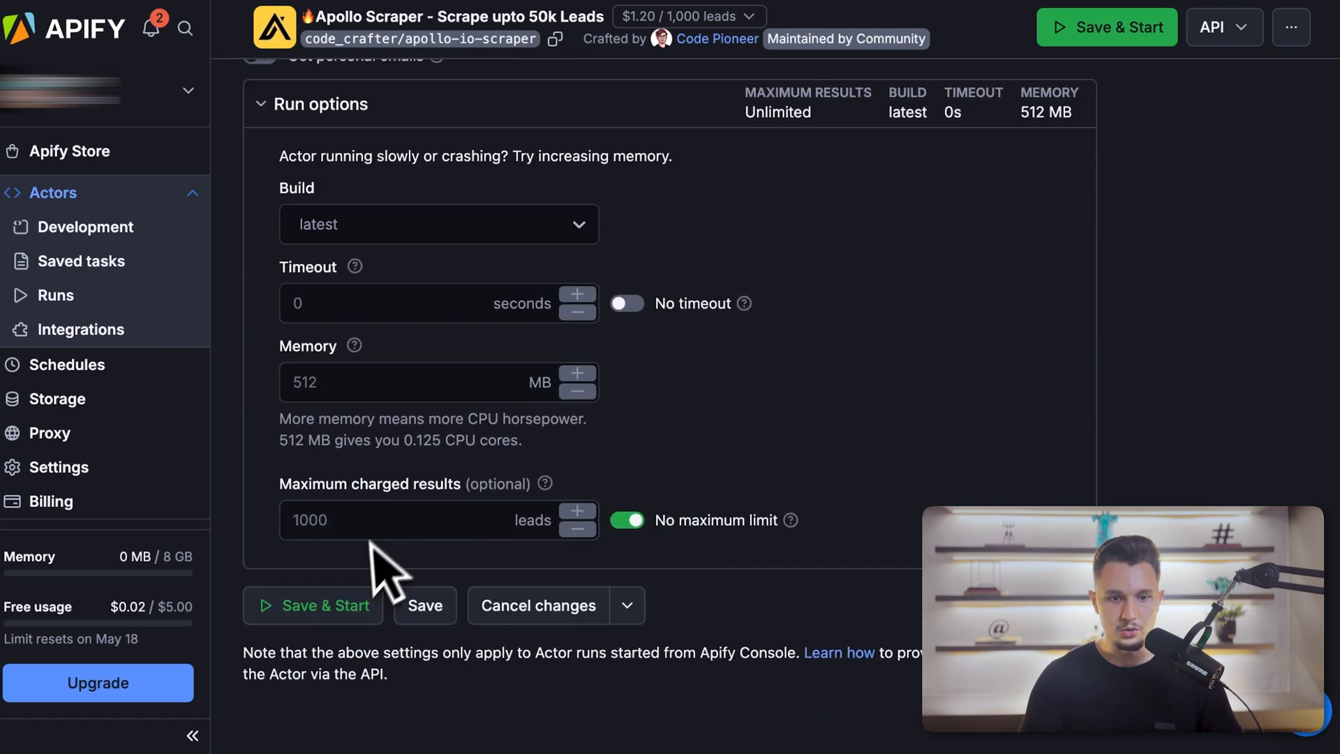
pyautogui.click(419, 383)
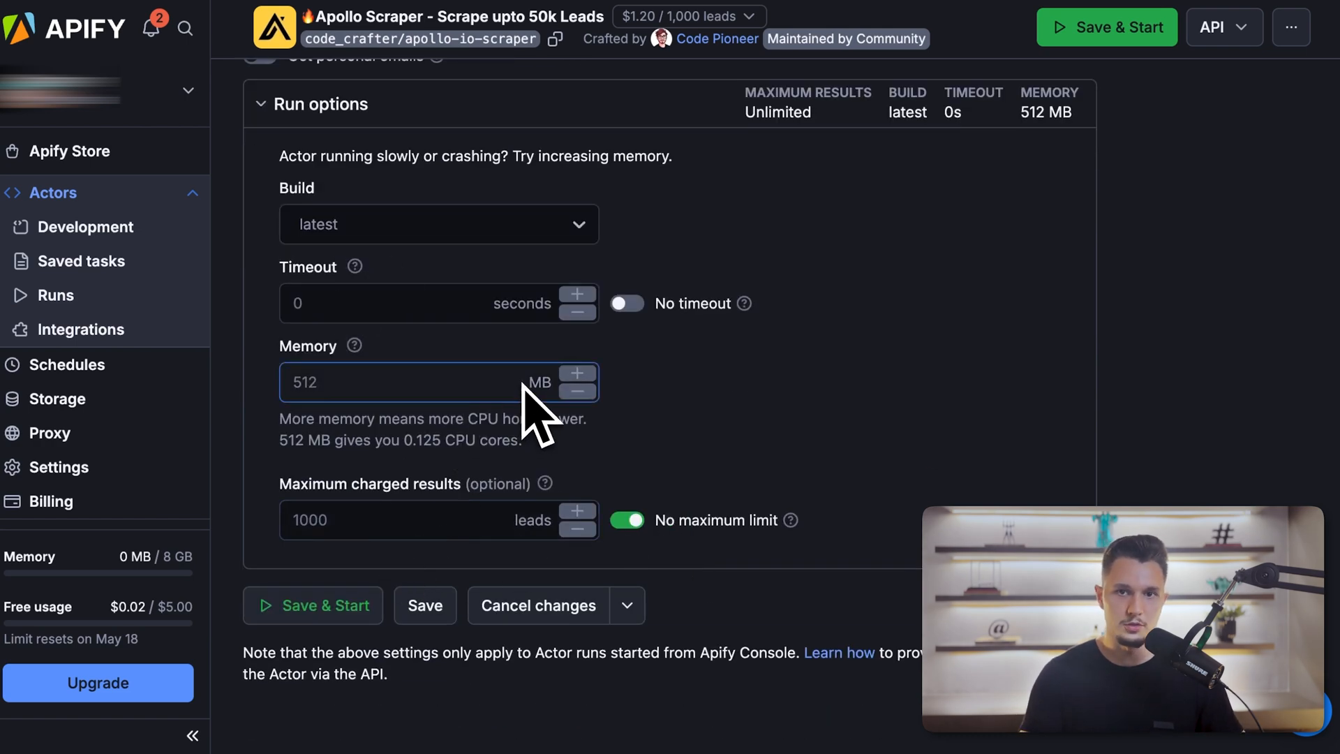
pyautogui.moveTo(321, 604)
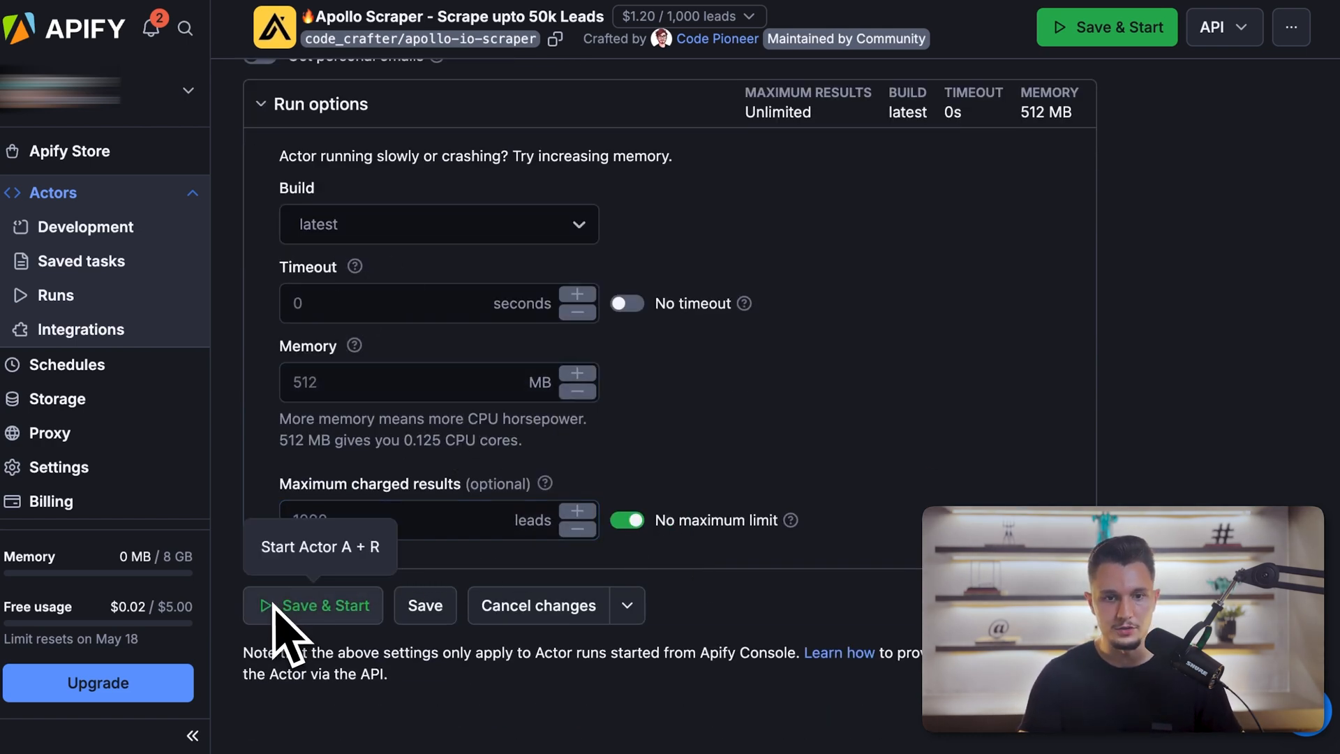
pyautogui.click(322, 604)
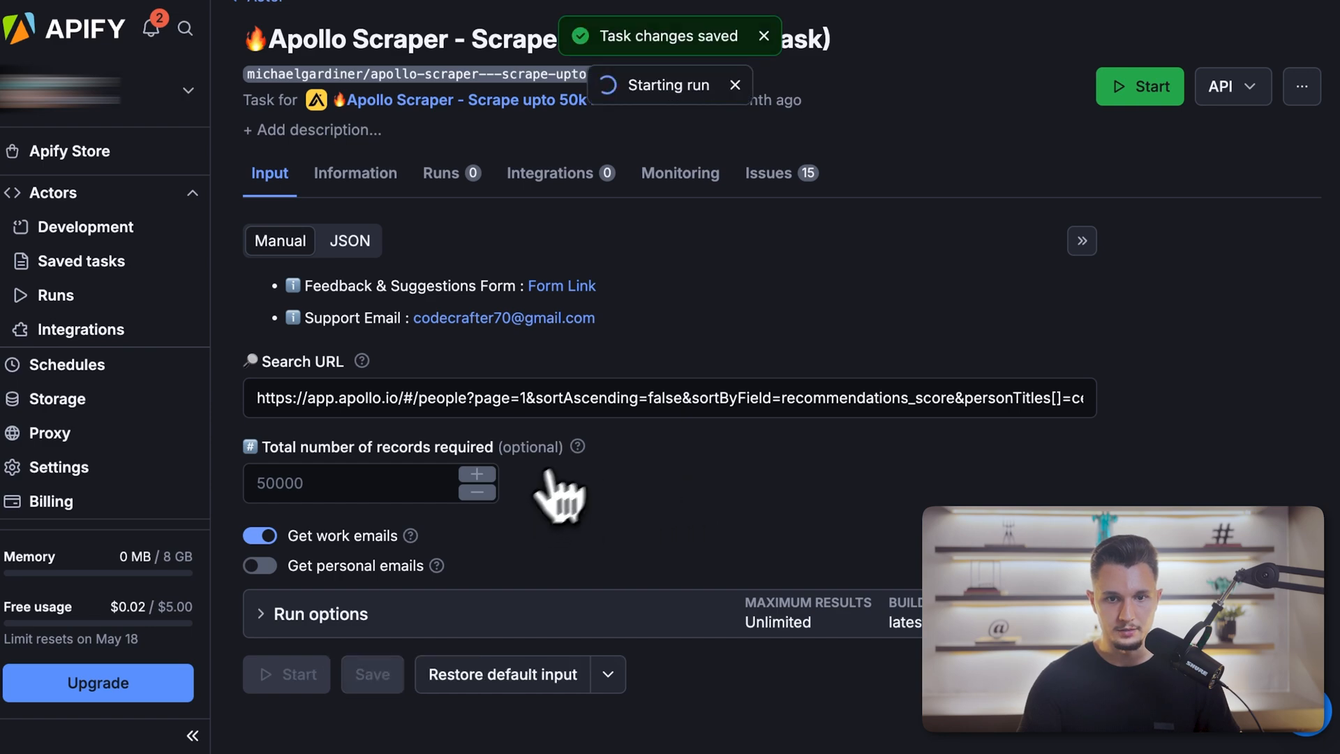
# Step: View the run page as the scraper finishes with Succeeded and 100 results
pyautogui.click(1139, 85)
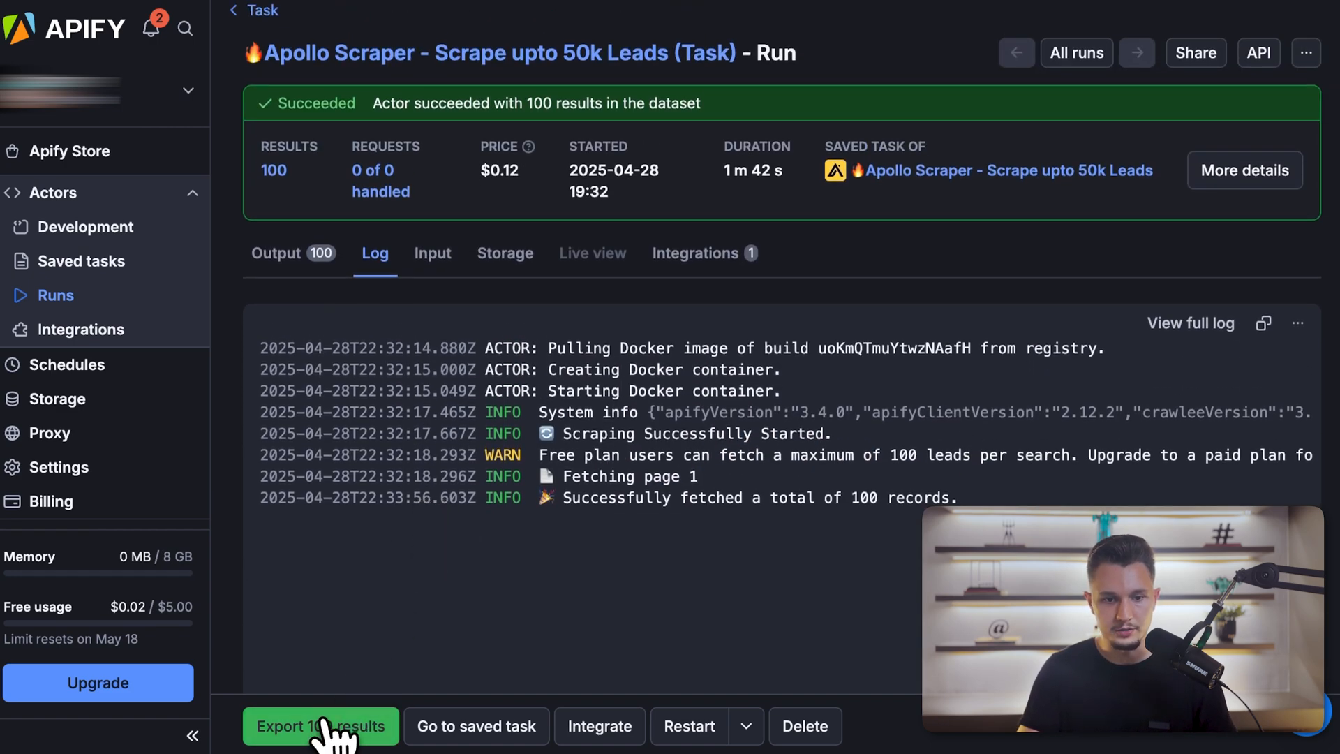
# Step: Export the run's 100 results and download them as a CSV file
pyautogui.click(319, 725)
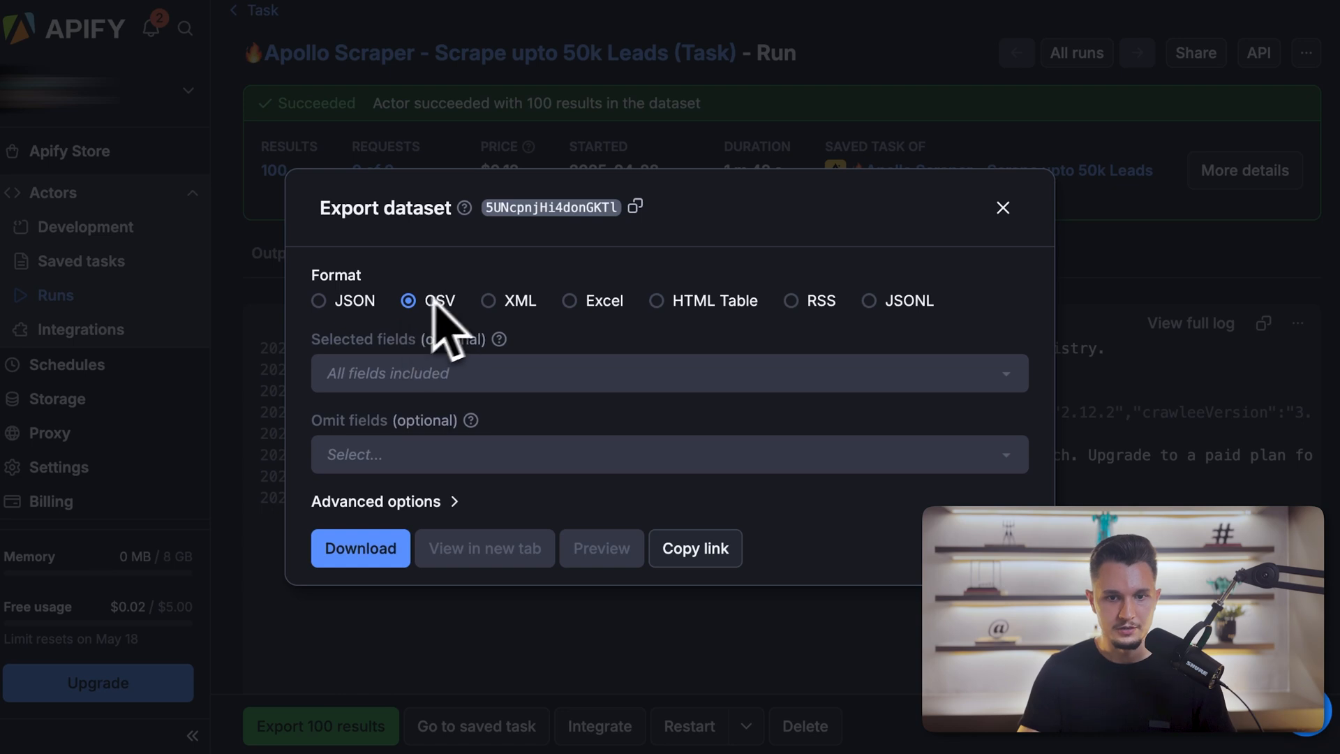
pyautogui.moveTo(427, 334)
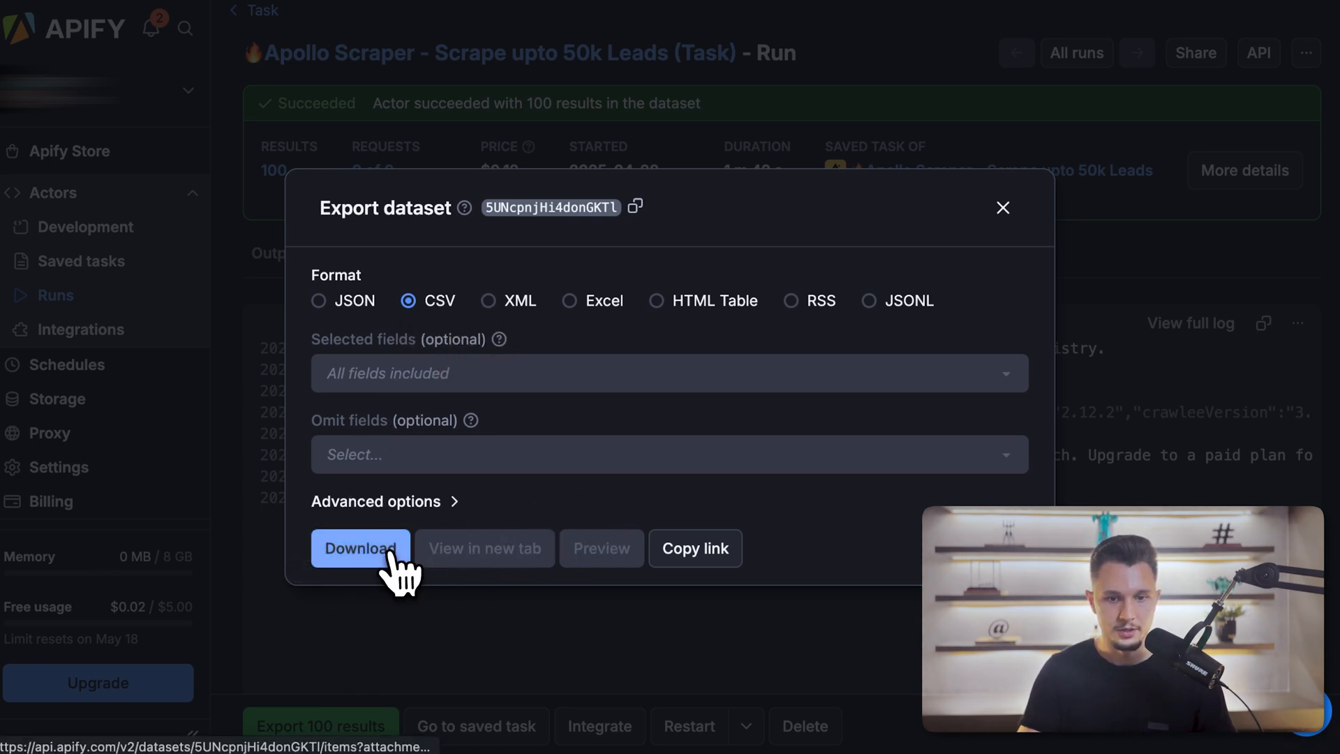
pyautogui.click(360, 547)
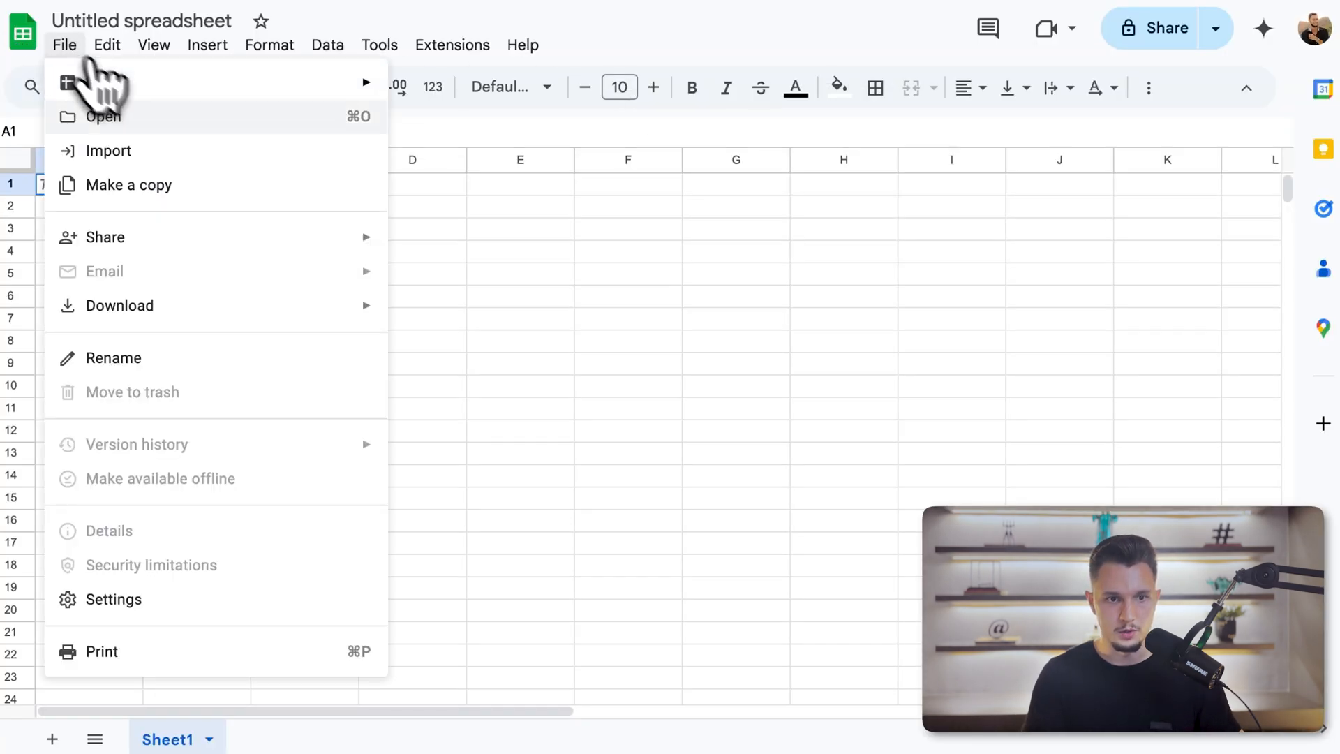
# Step: Import the downloaded Apollo leads CSV via Upload, replacing the spreadsheet's contents
pyautogui.click(107, 151)
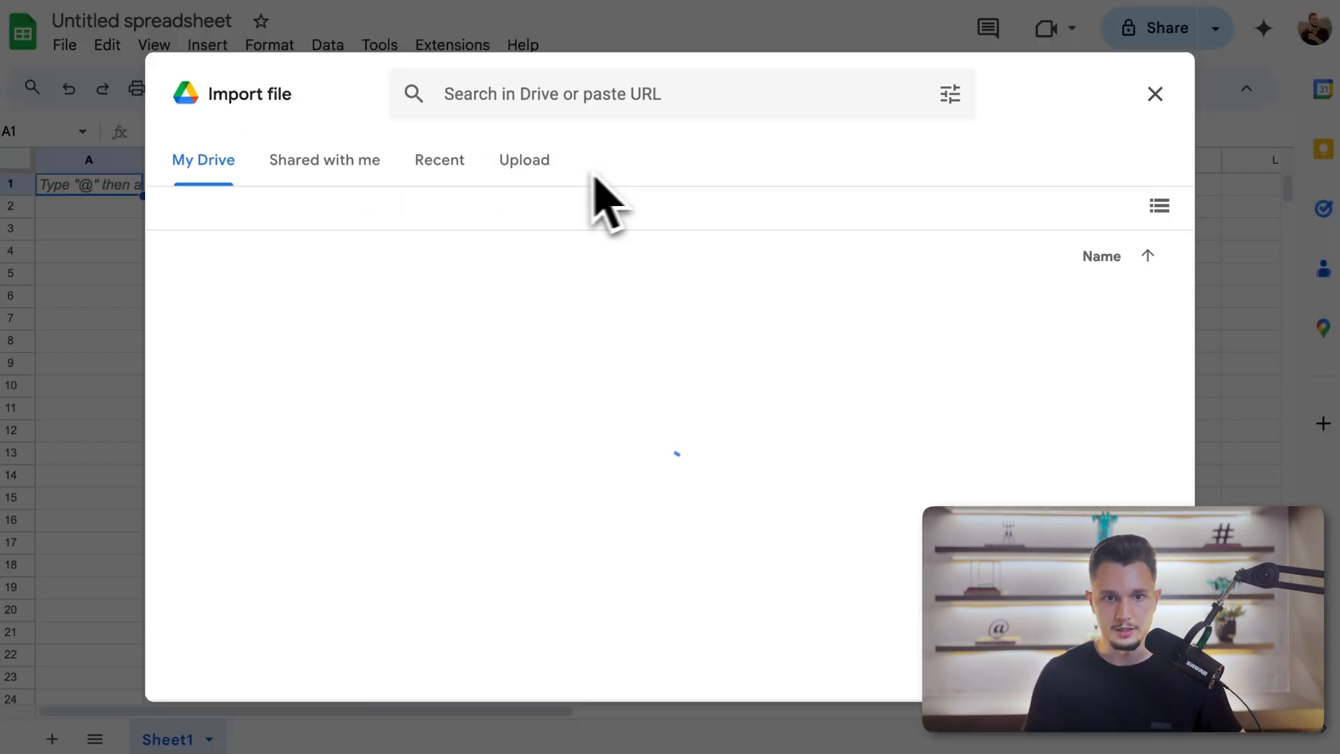
pyautogui.click(523, 159)
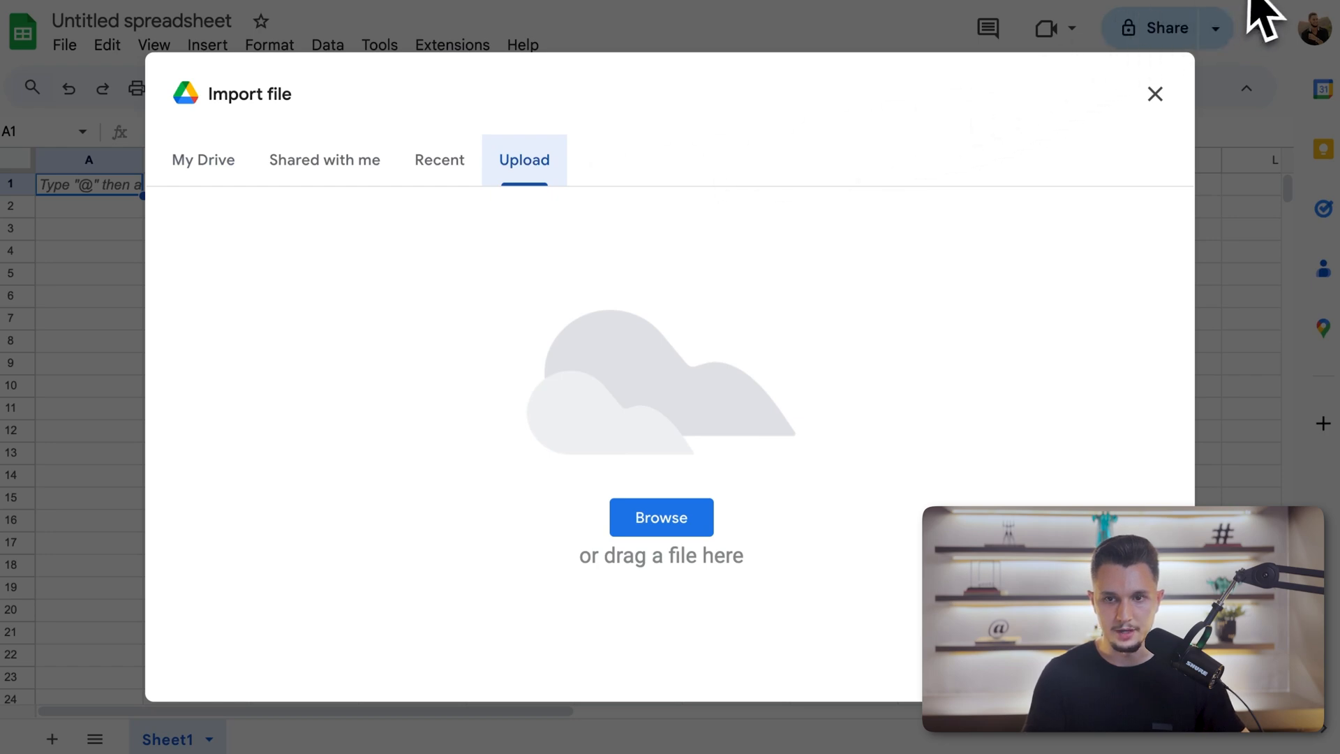
pyautogui.click(660, 516)
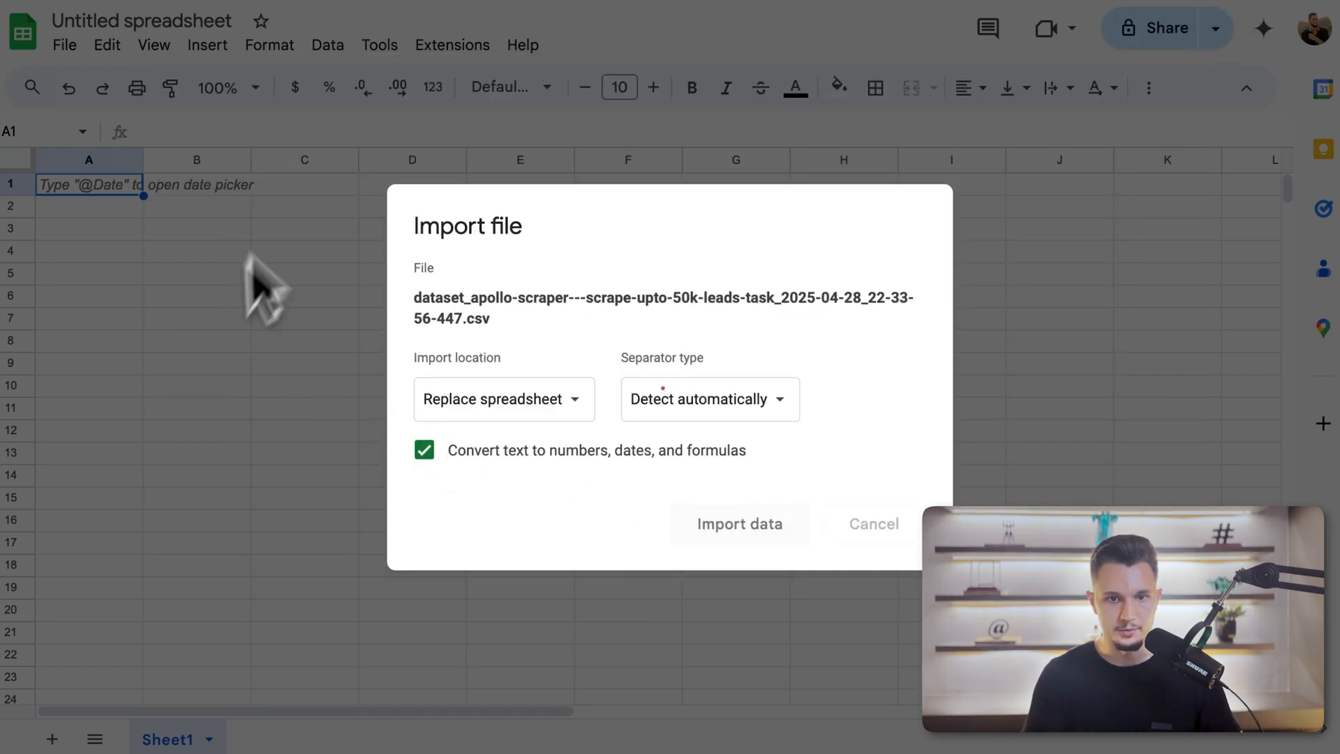
pyautogui.click(738, 523)
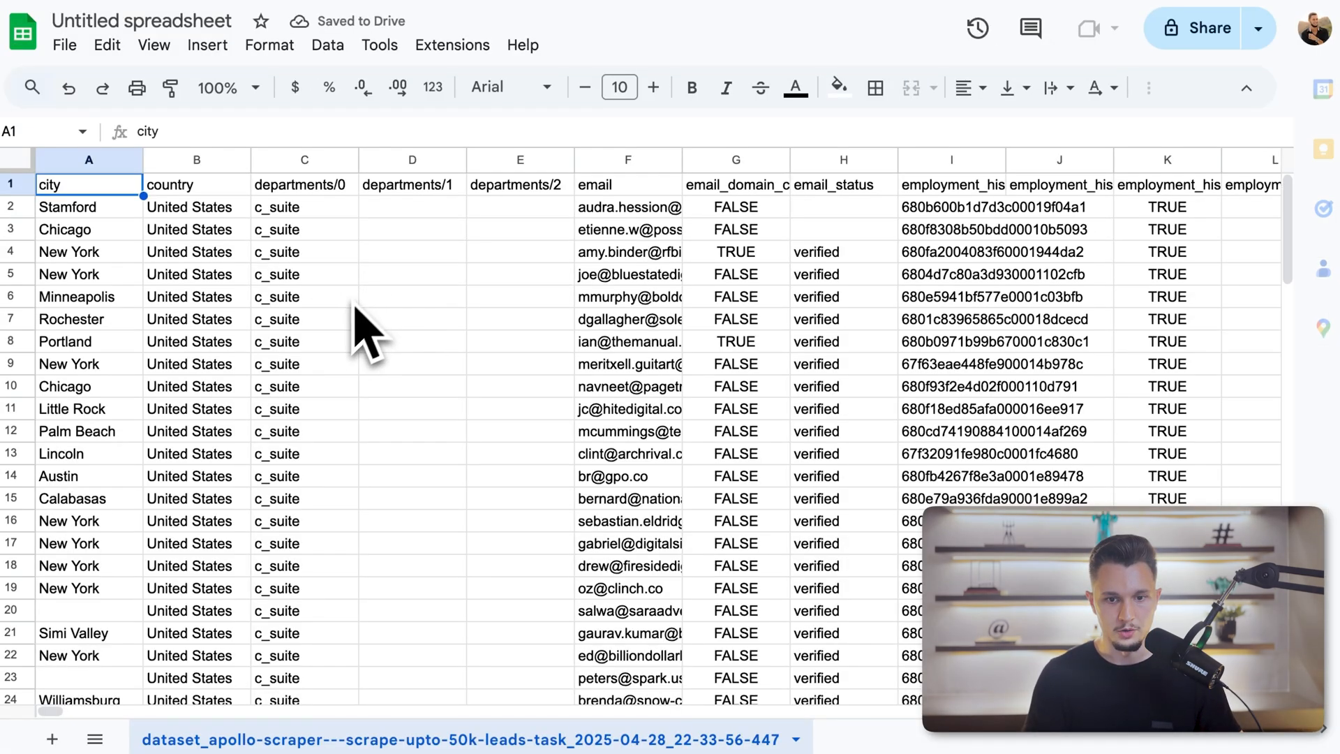
pyautogui.hscroll(3)
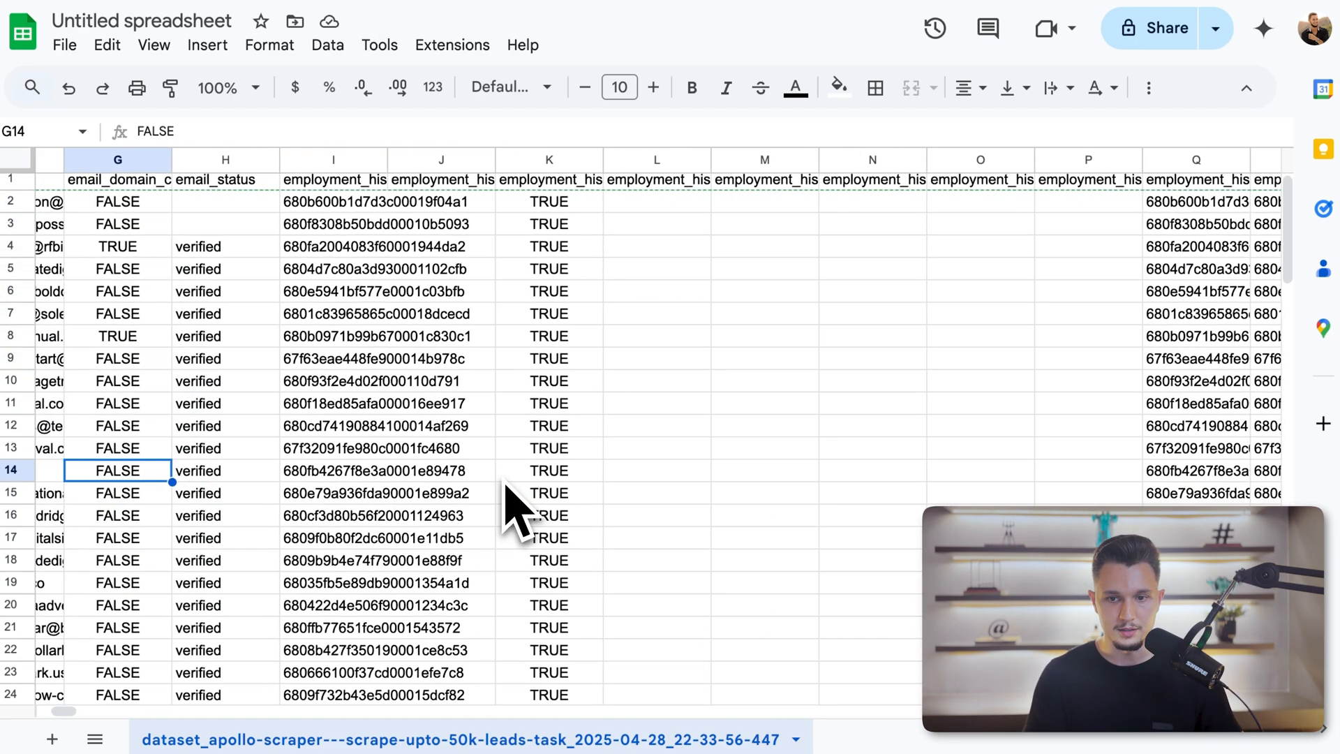
pyautogui.hscroll(3)
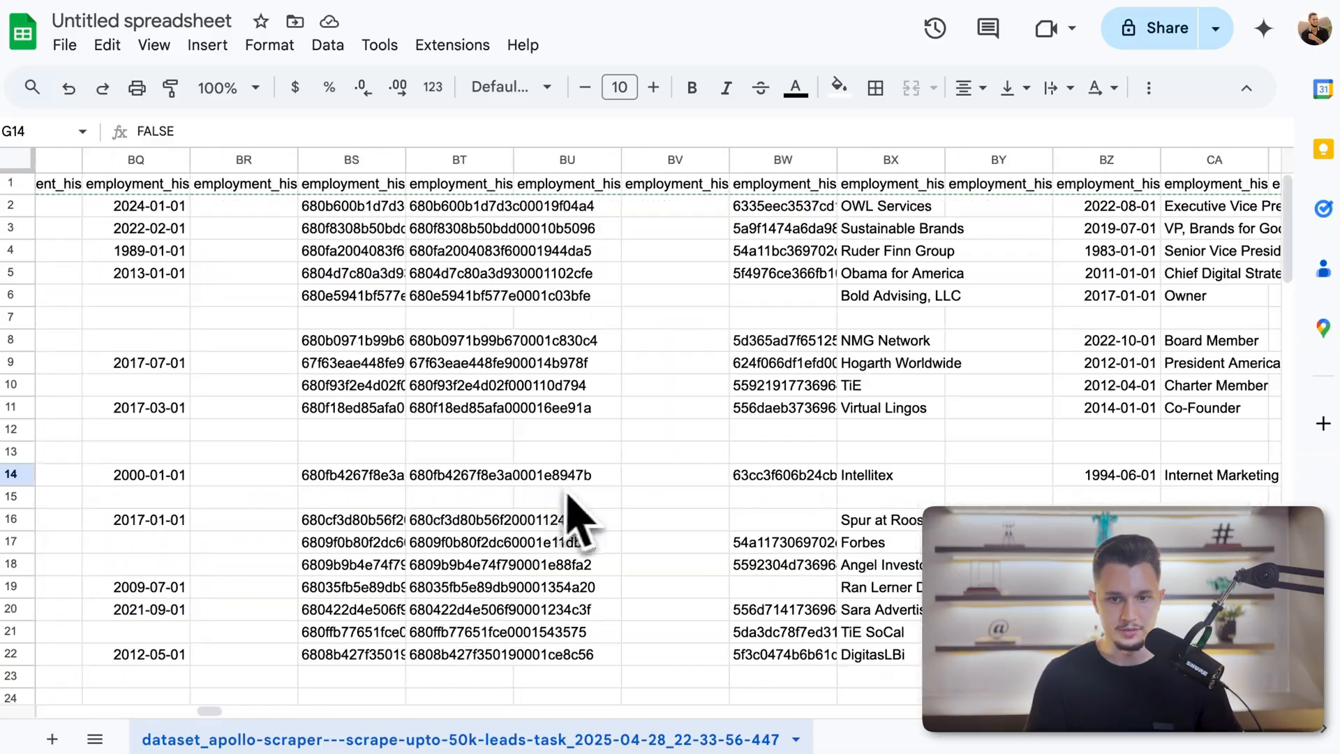
pyautogui.hscroll(3)
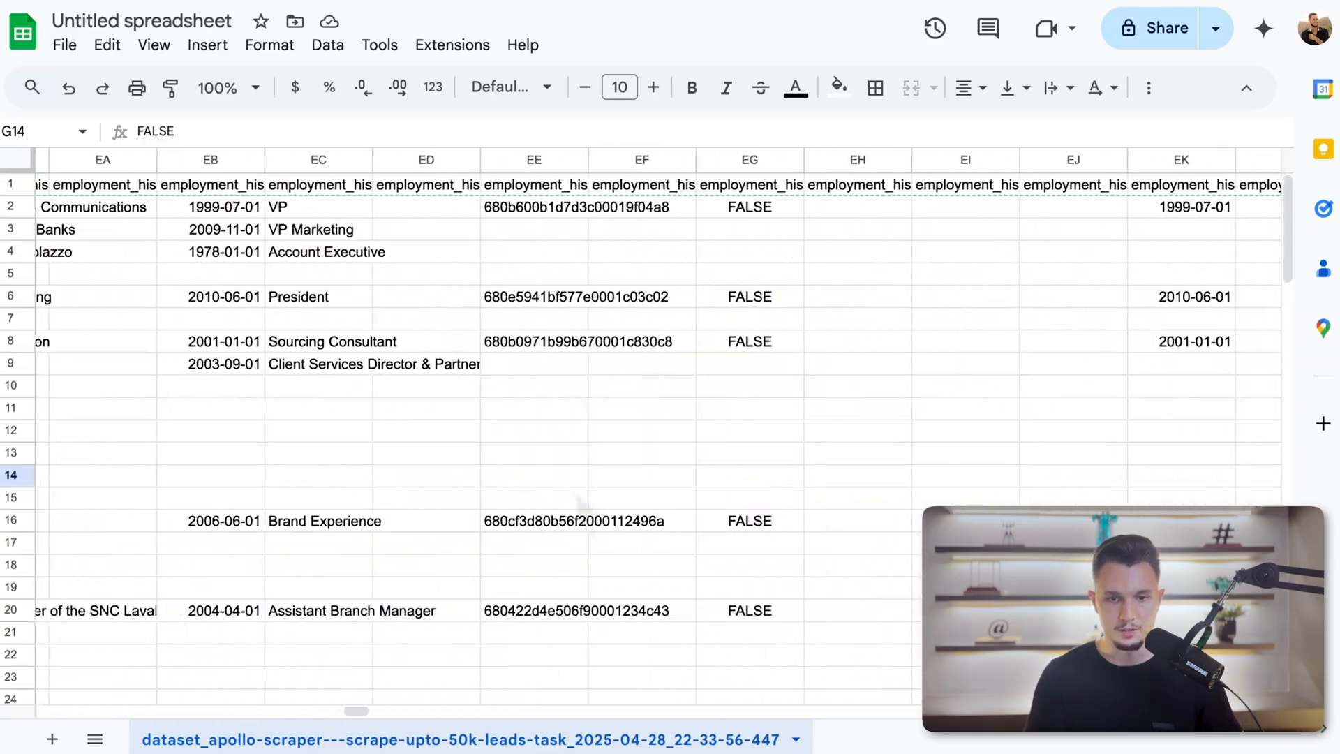
pyautogui.hscroll(3)
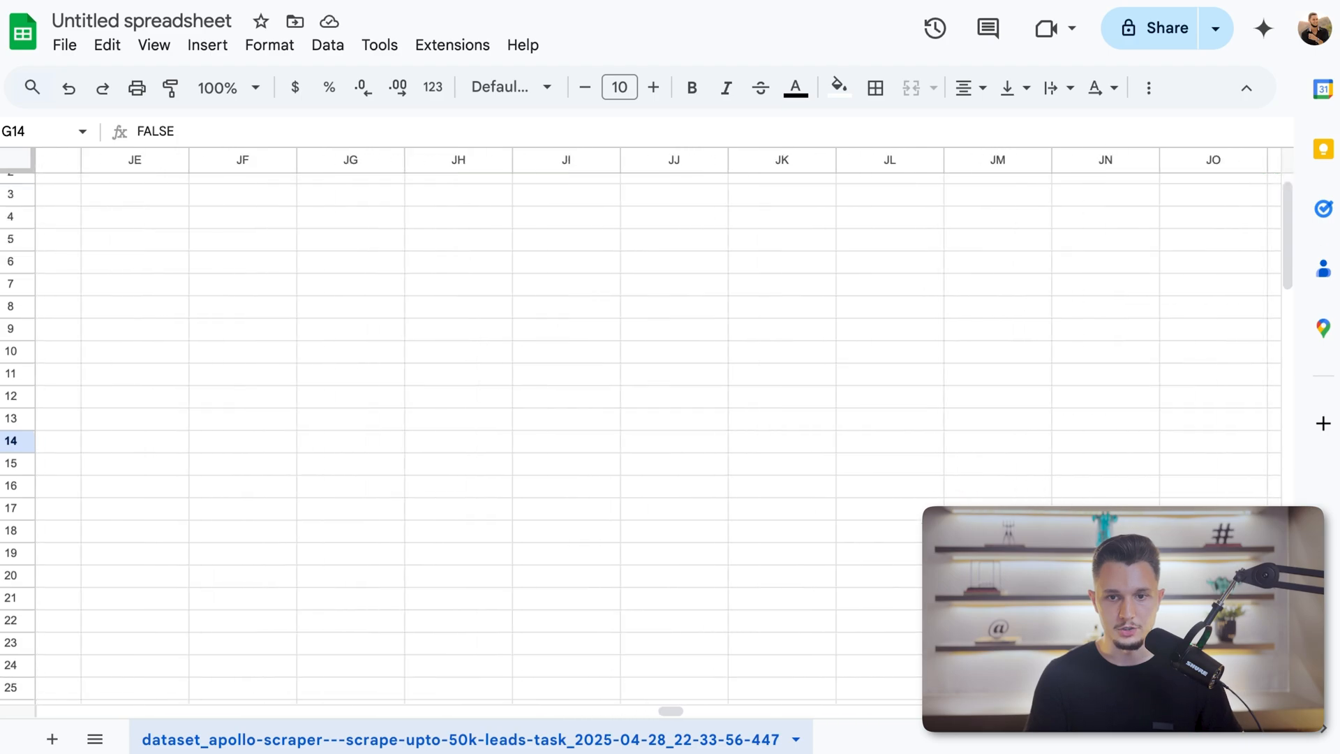
pyautogui.hscroll(3)
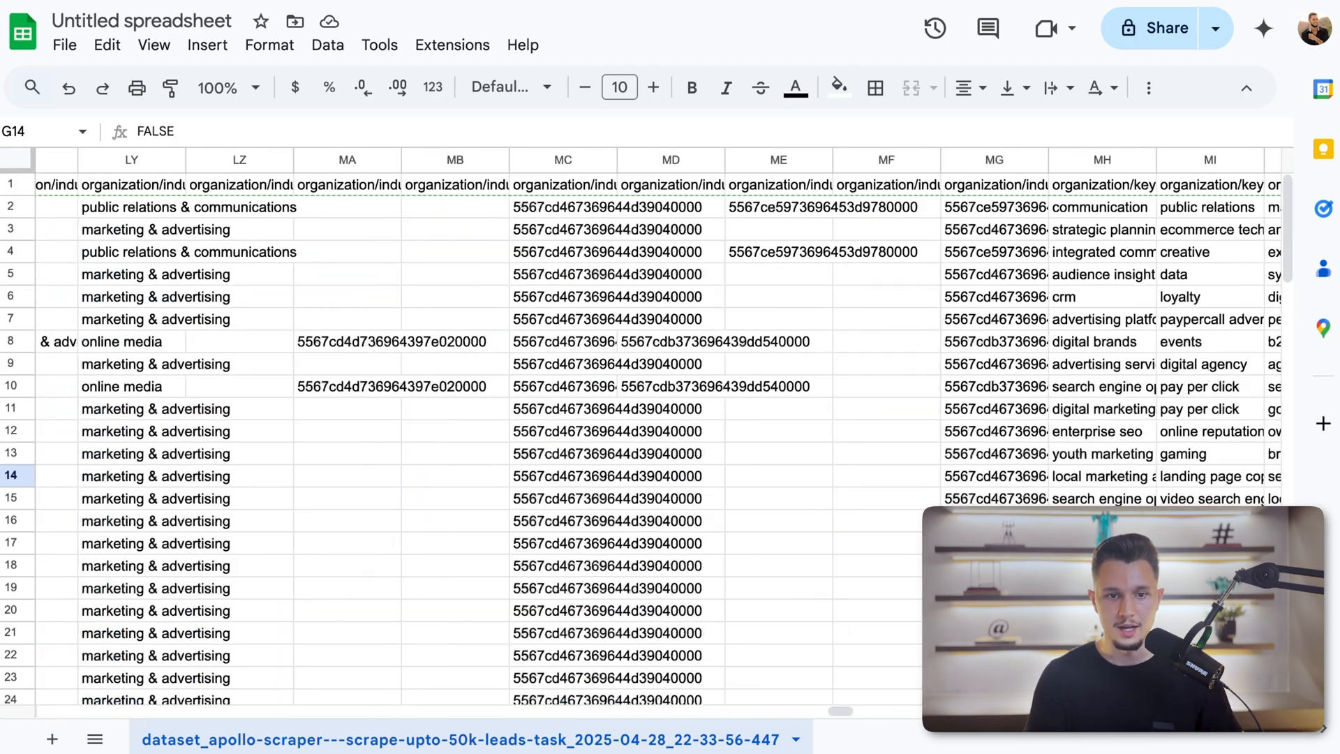
pyautogui.hscroll(-3)
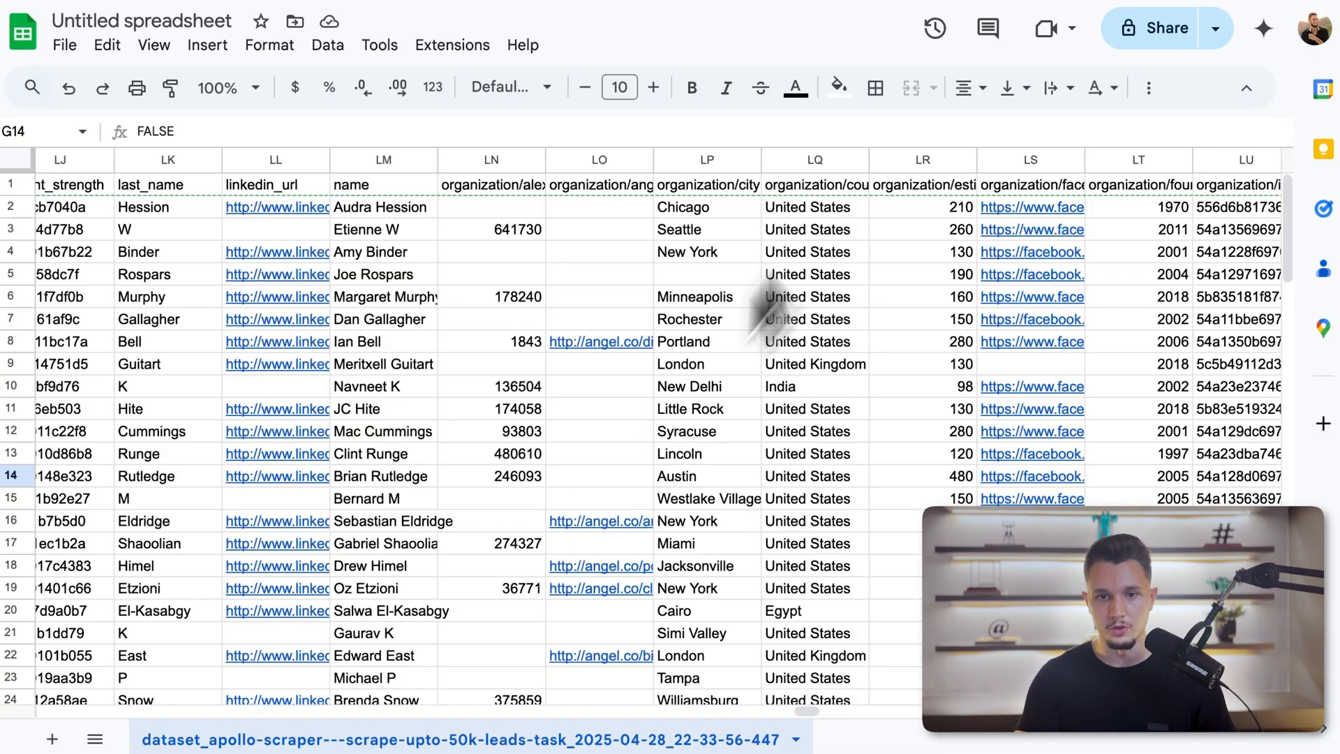
pyautogui.hscroll(3)
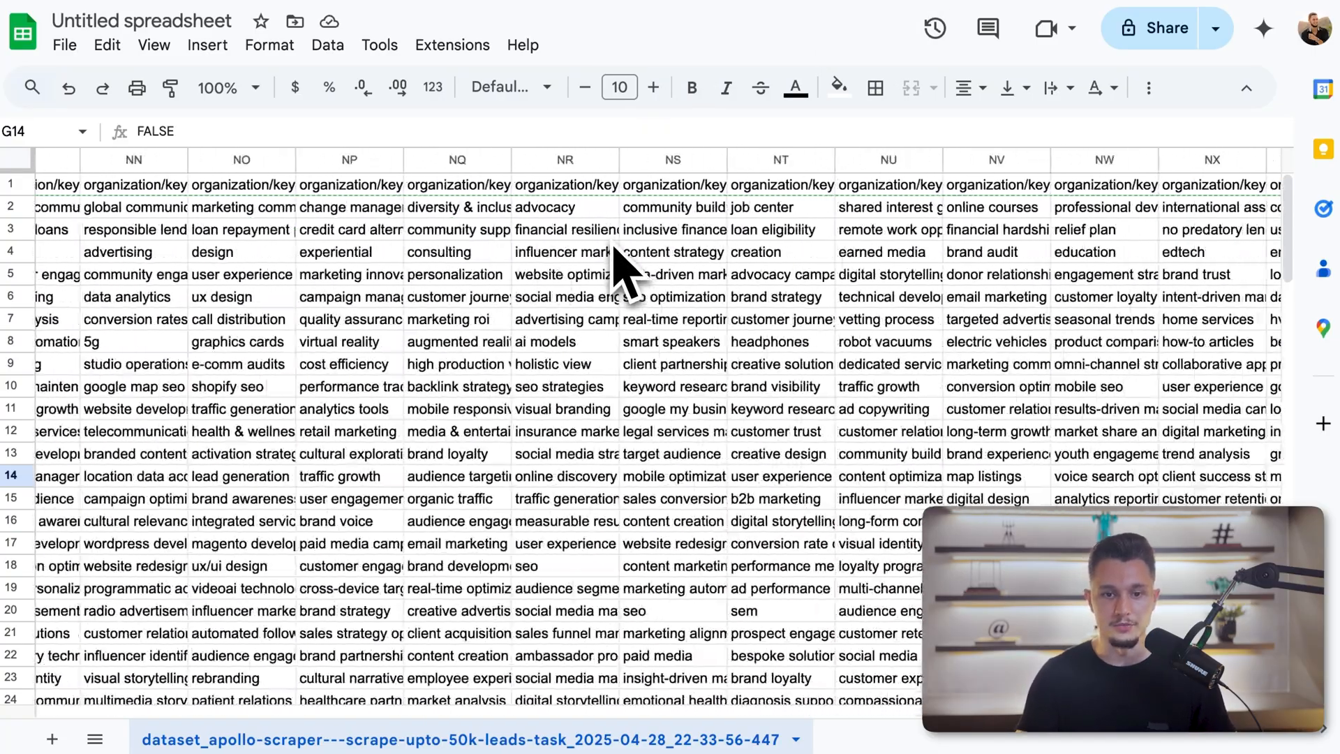